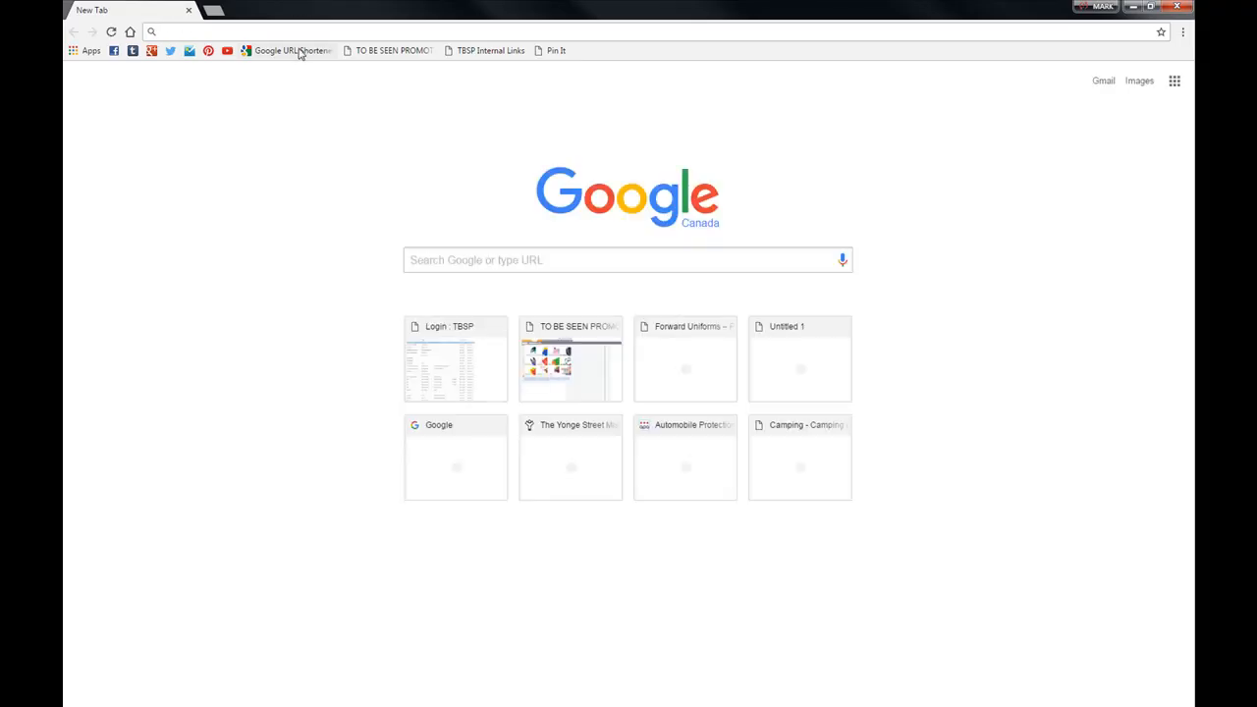
# Load tobeseen.ca in the Chrome address bar.
pyautogui.write('tobeseen.ca')
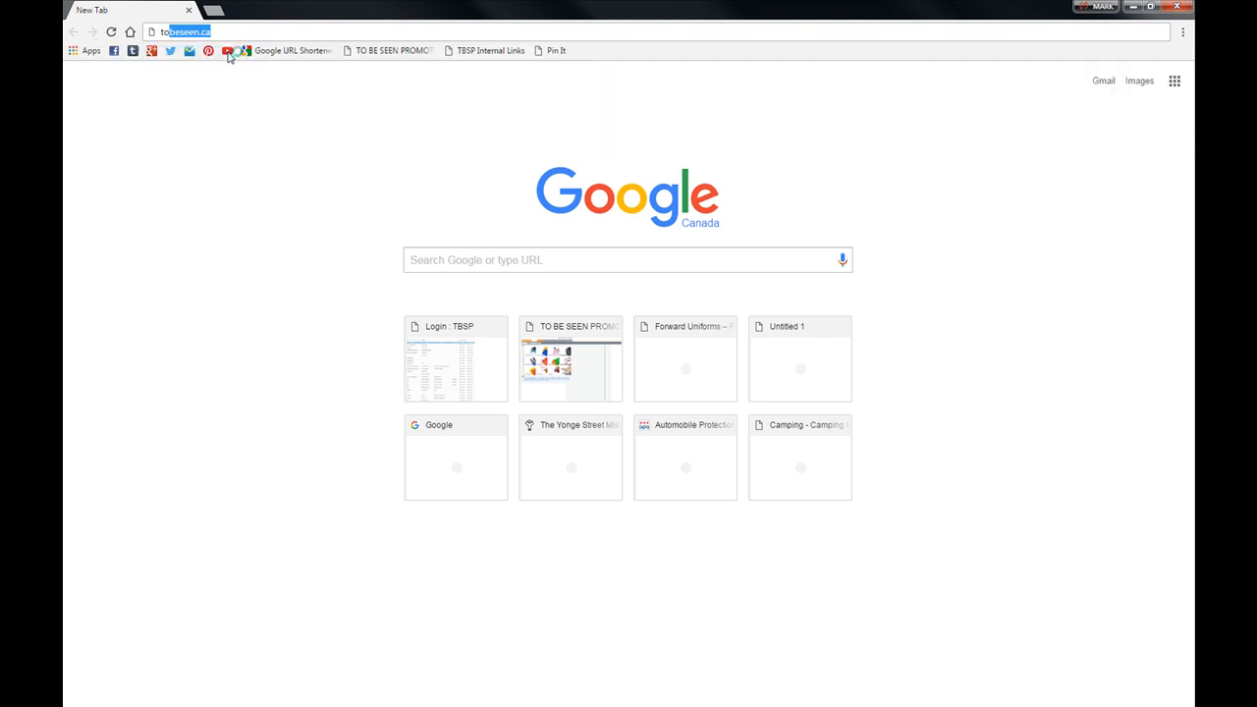
pyautogui.press('Return')
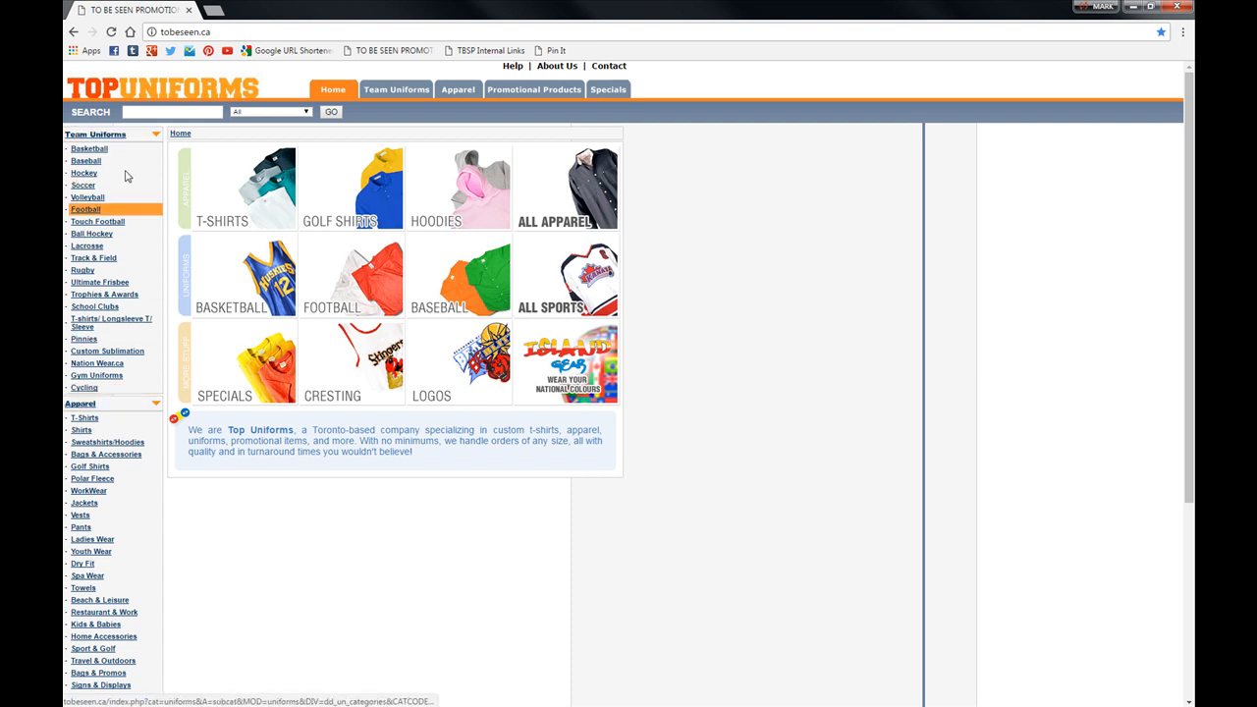
# Go to Basketball, solid colour body jerseys, and open the S350VY Eagles jersey.
pyautogui.click(95, 133)
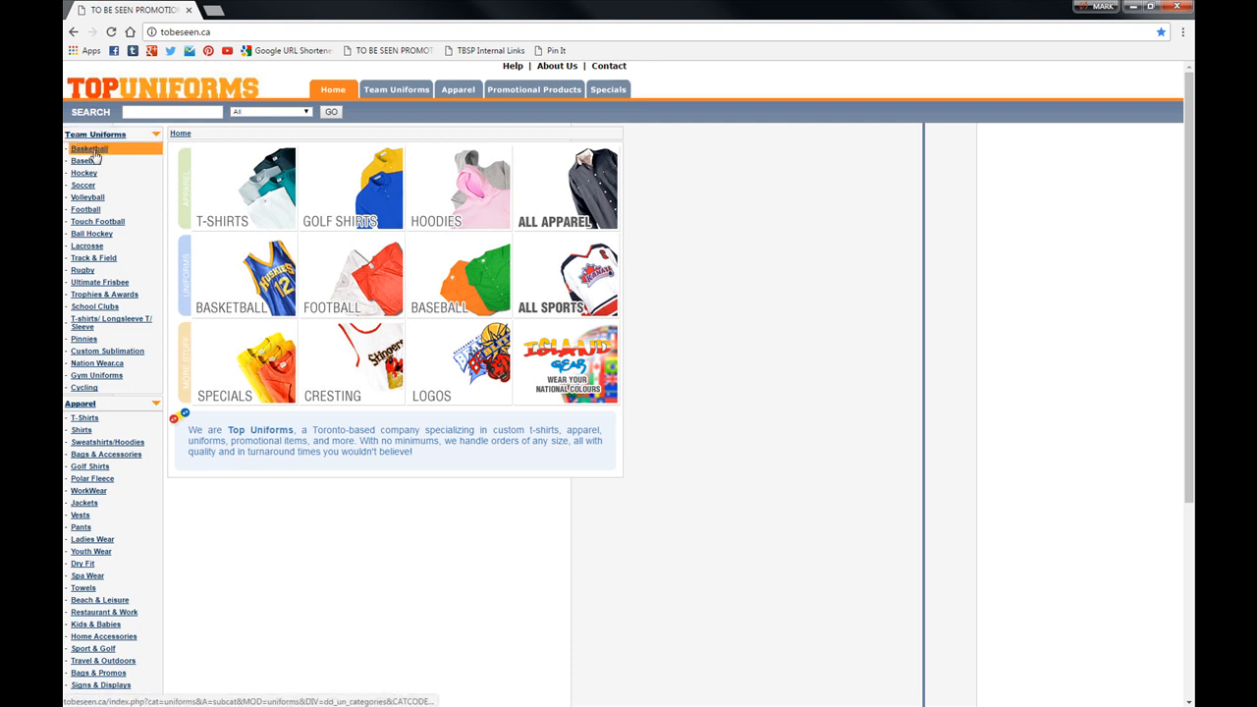
pyautogui.click(88, 148)
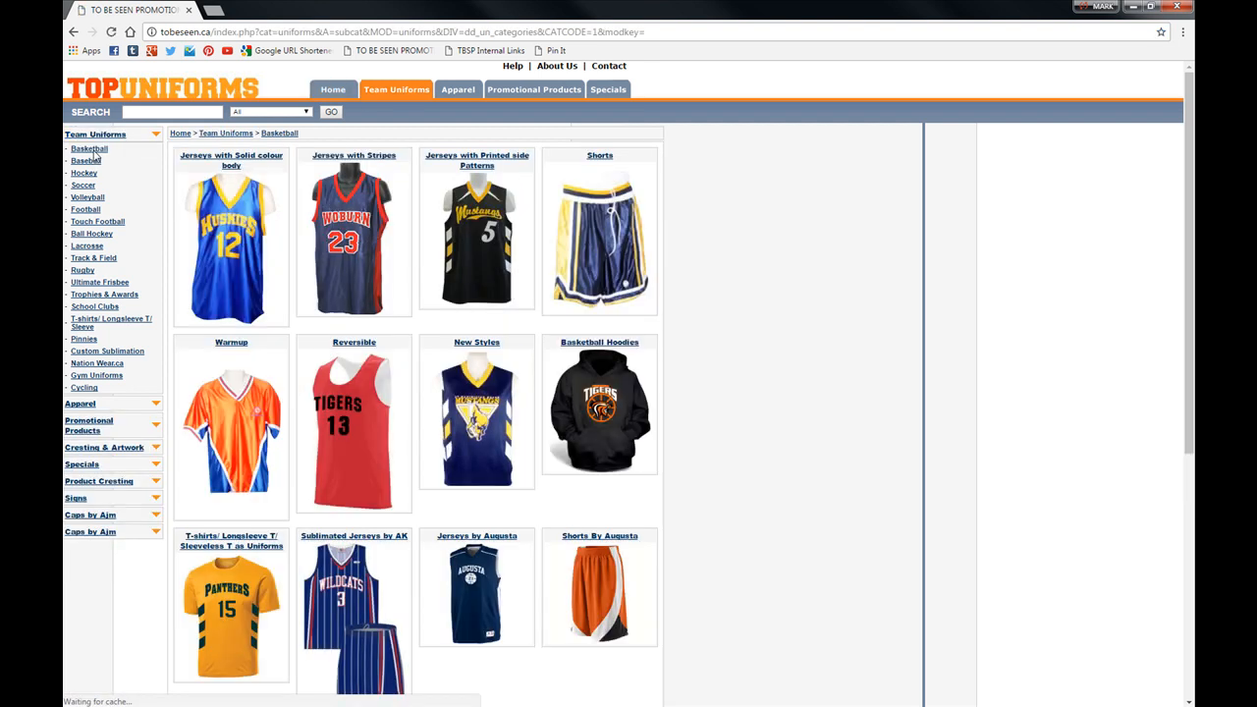
pyautogui.click(89, 149)
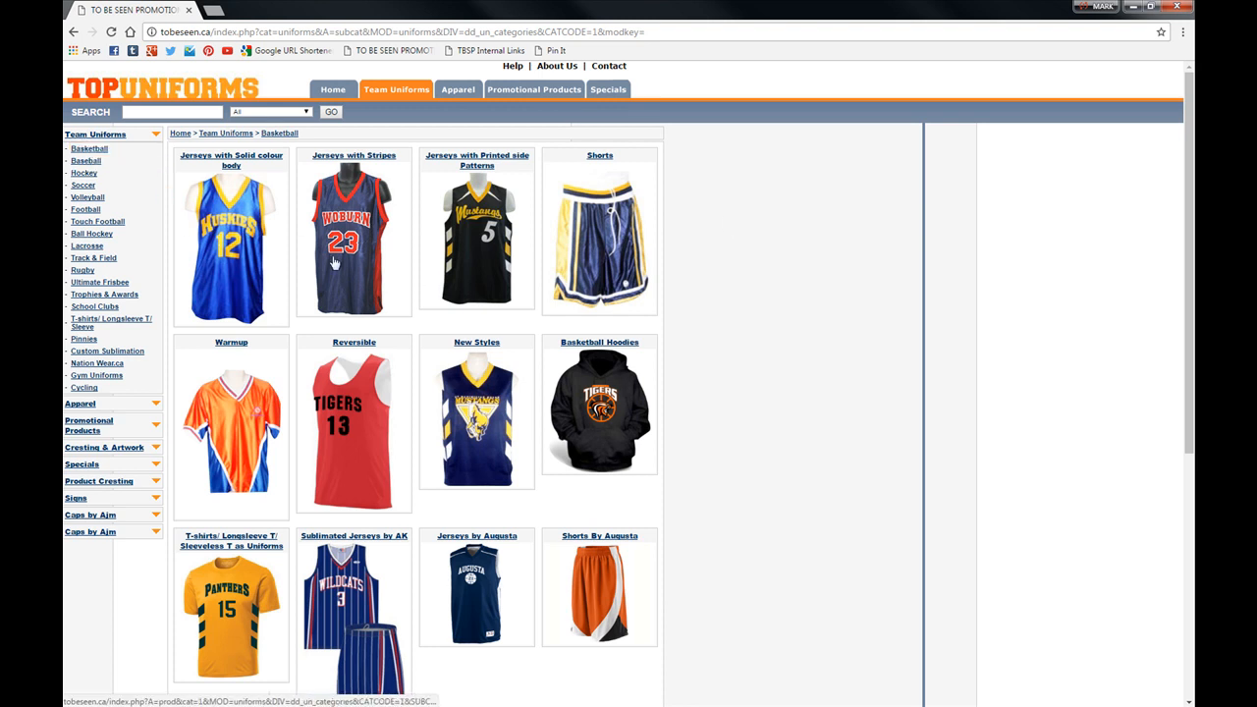
pyautogui.click(231, 160)
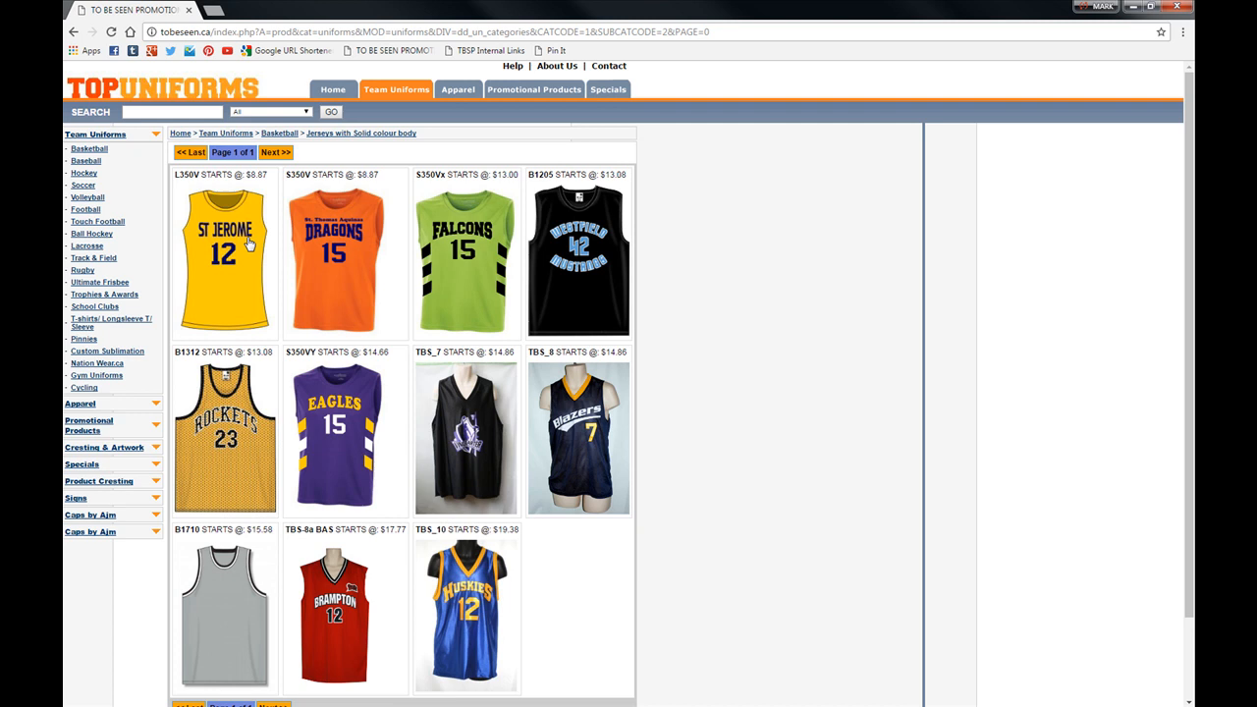
pyautogui.click(334, 437)
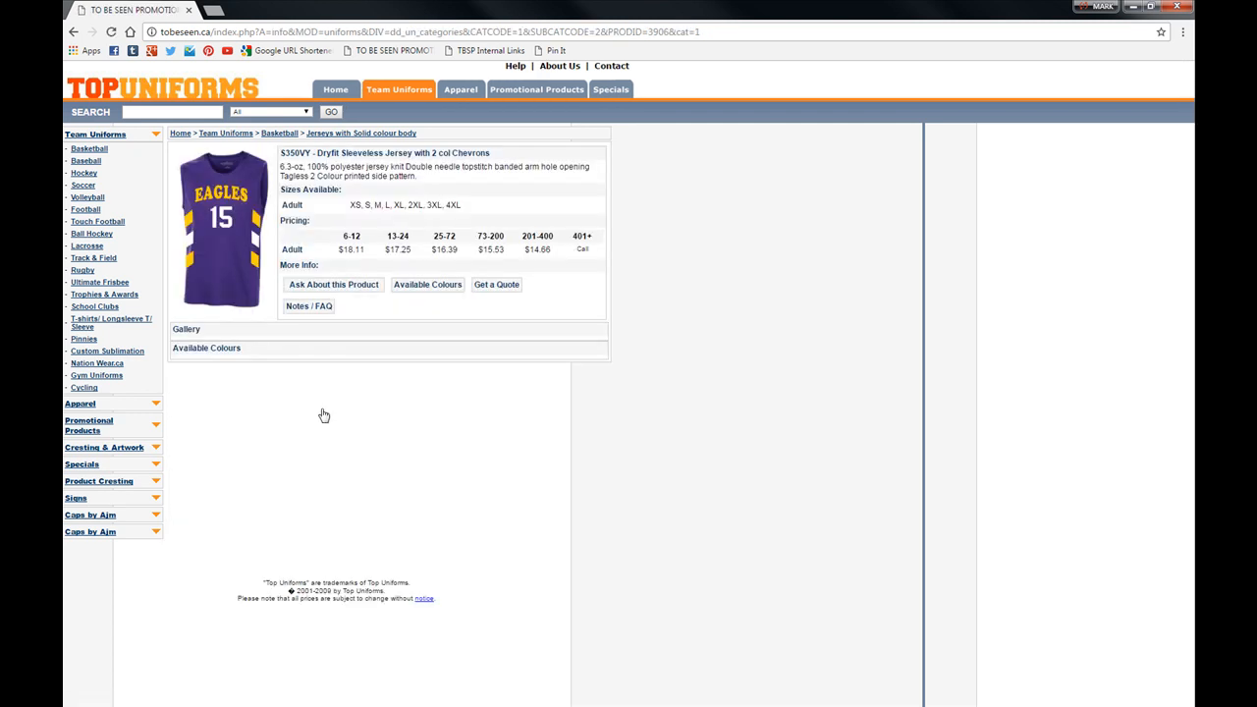
pyautogui.moveTo(428, 146)
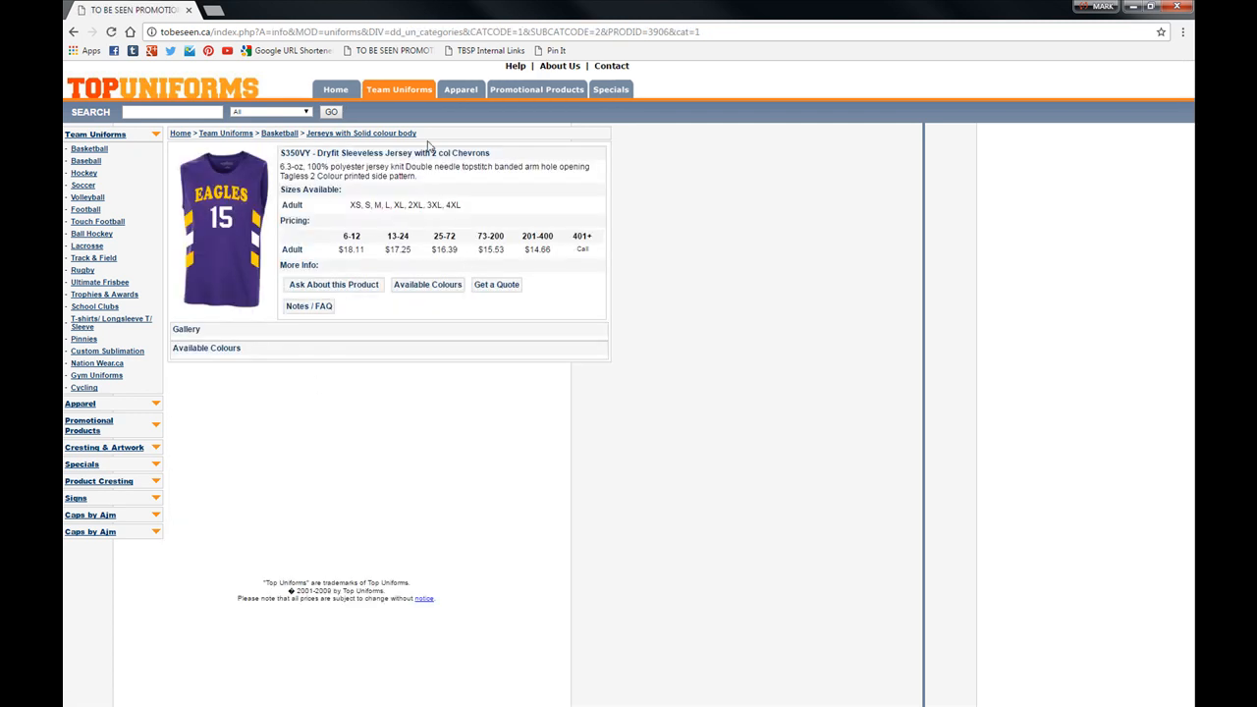
pyautogui.moveTo(436, 338)
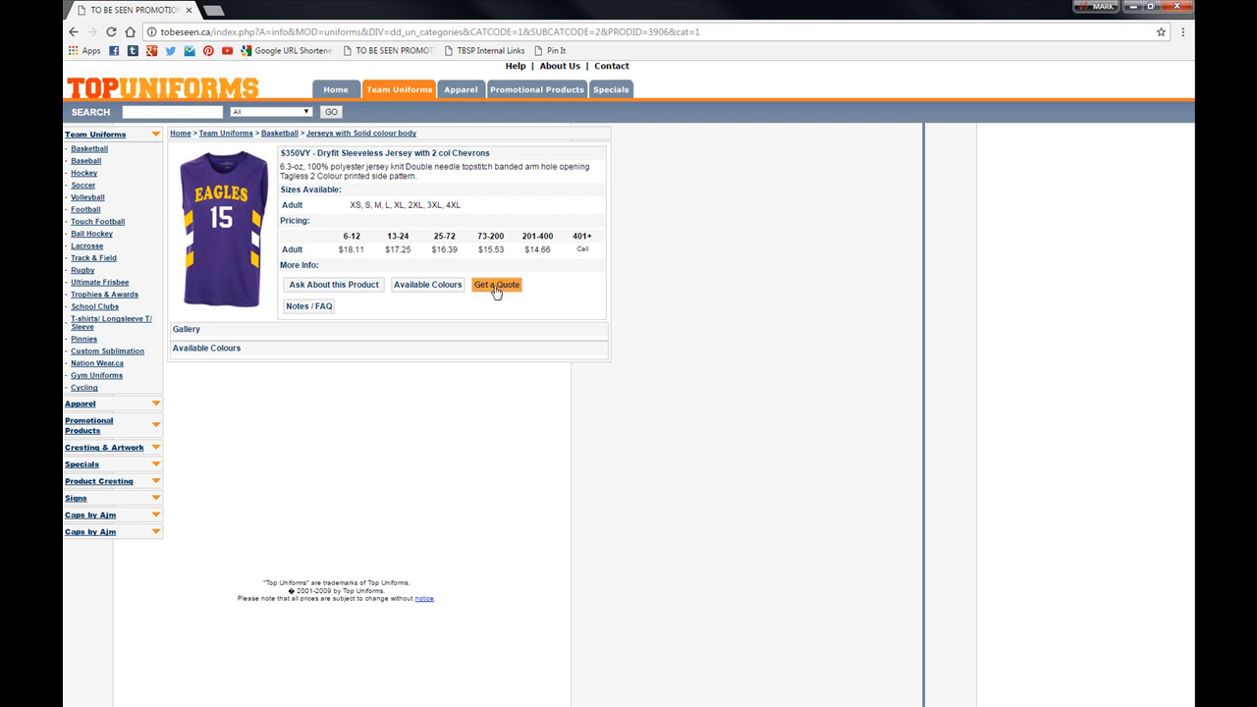
# Start a quote for 10 jerseys with a two-colour front logo and 8-inch front number.
pyautogui.click(495, 284)
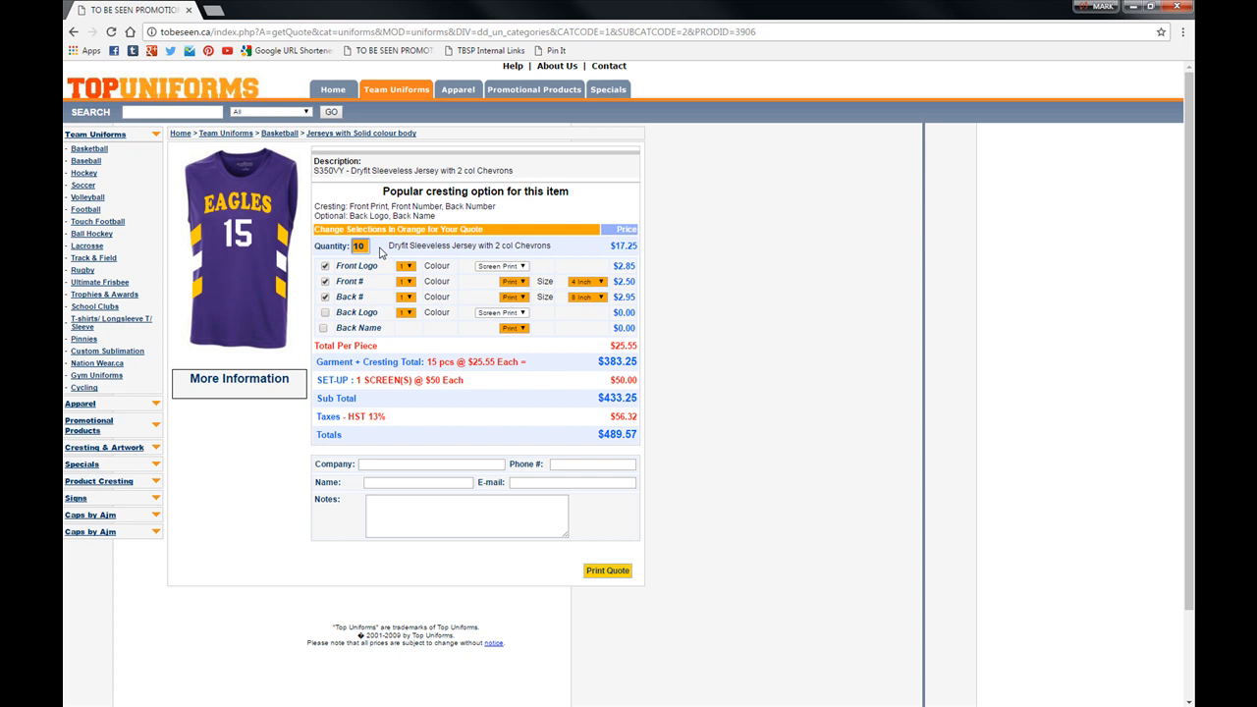
pyautogui.click(359, 245)
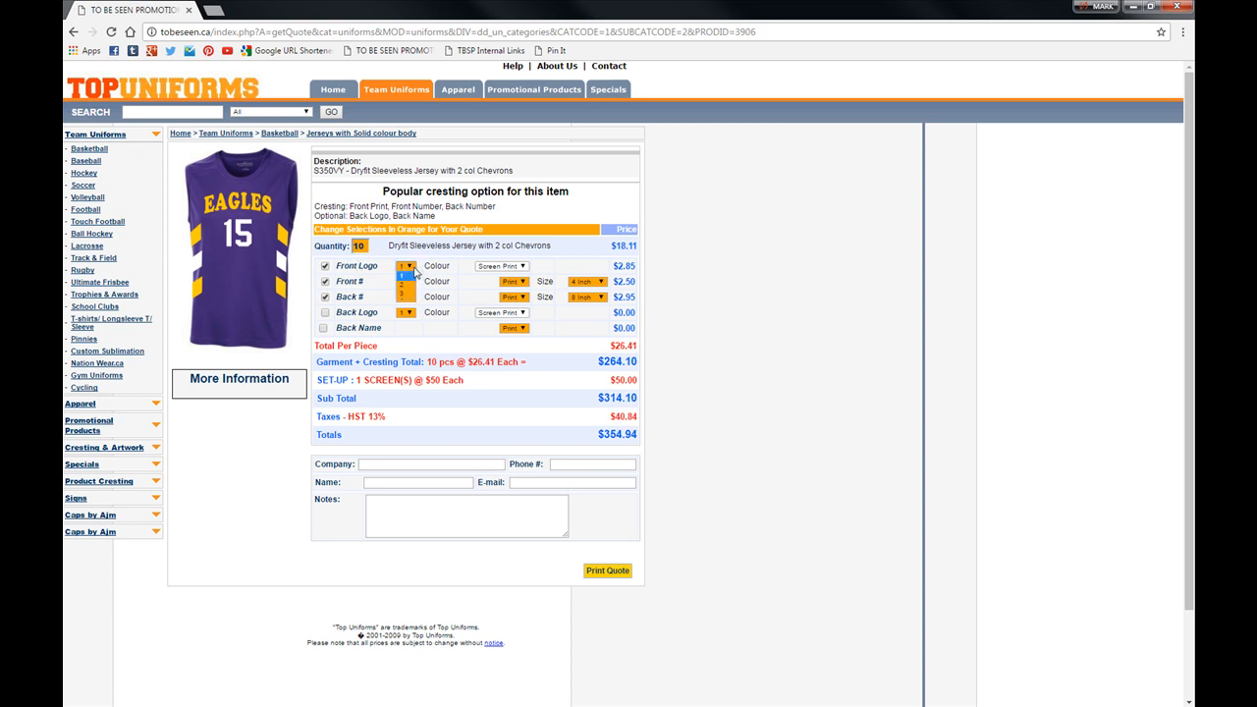
pyautogui.click(407, 266)
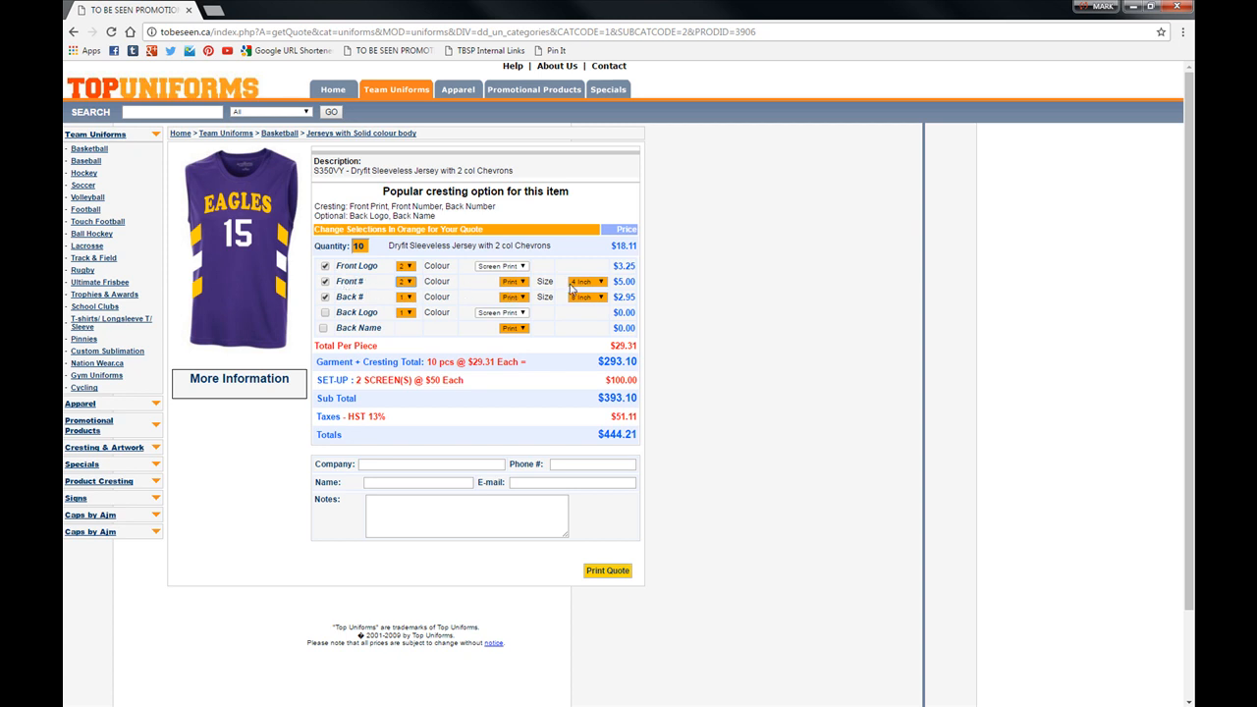
pyautogui.click(587, 282)
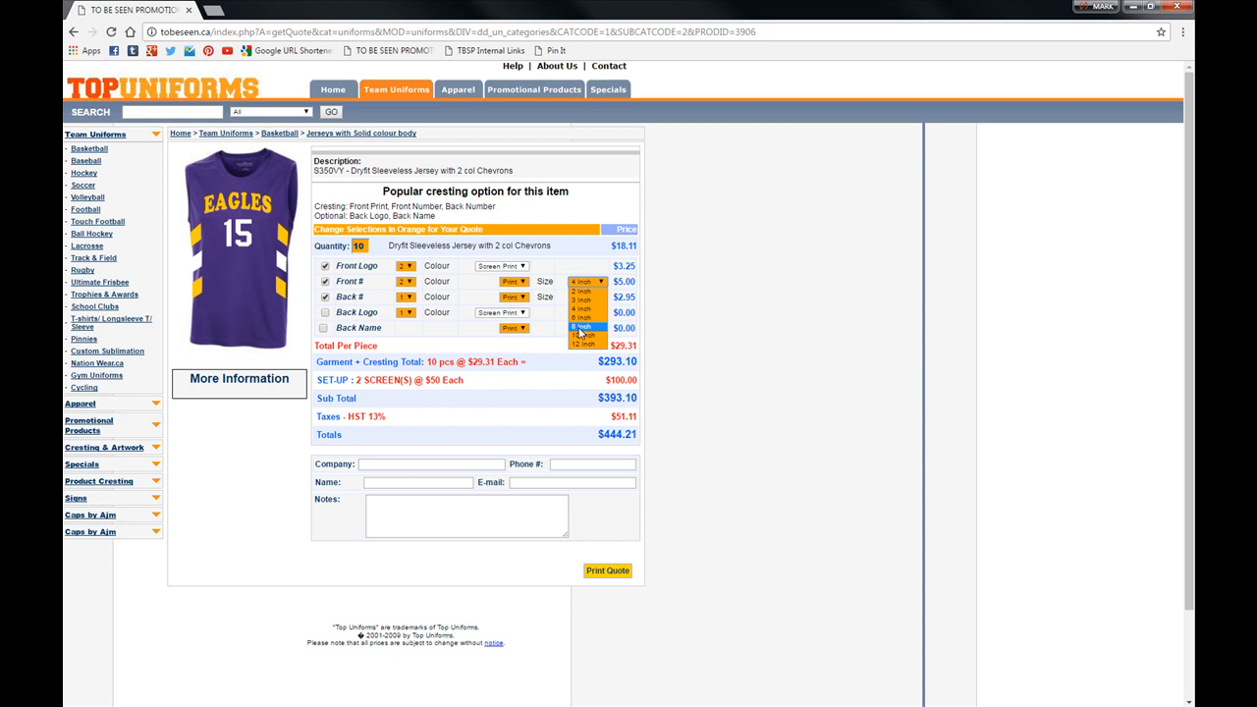
pyautogui.click(583, 321)
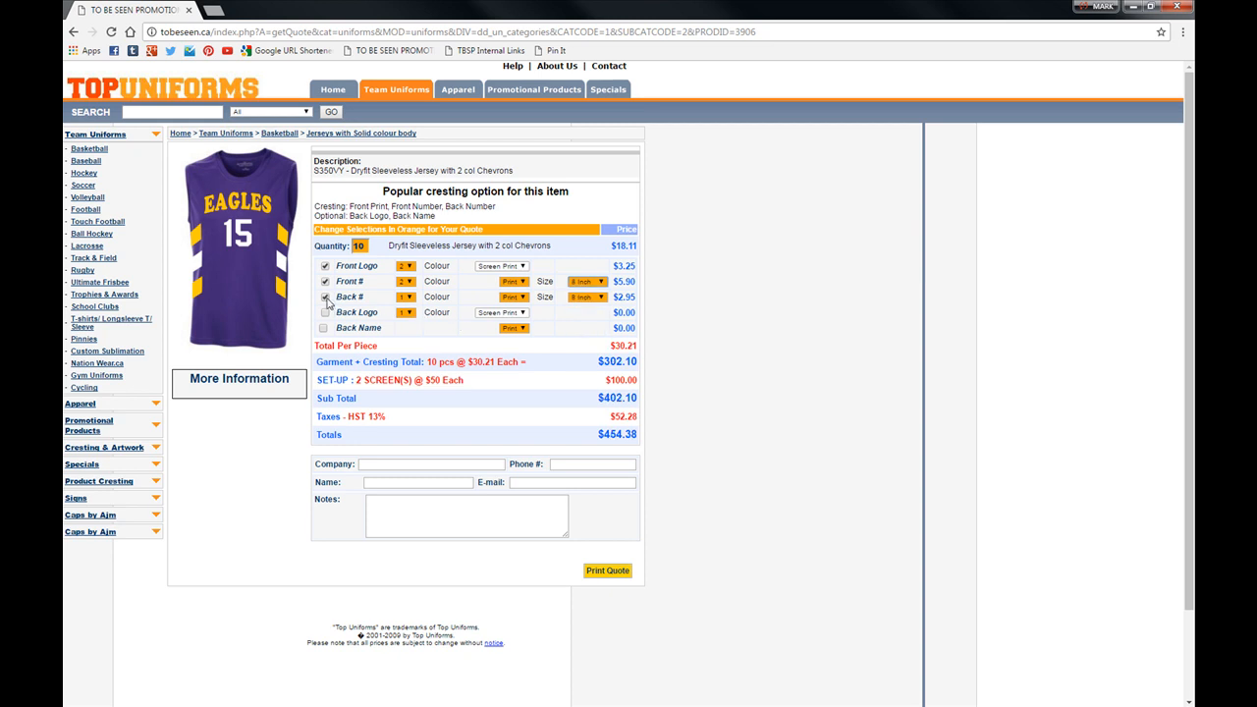
# Remove the back number and add a tall back name.
pyautogui.click(324, 296)
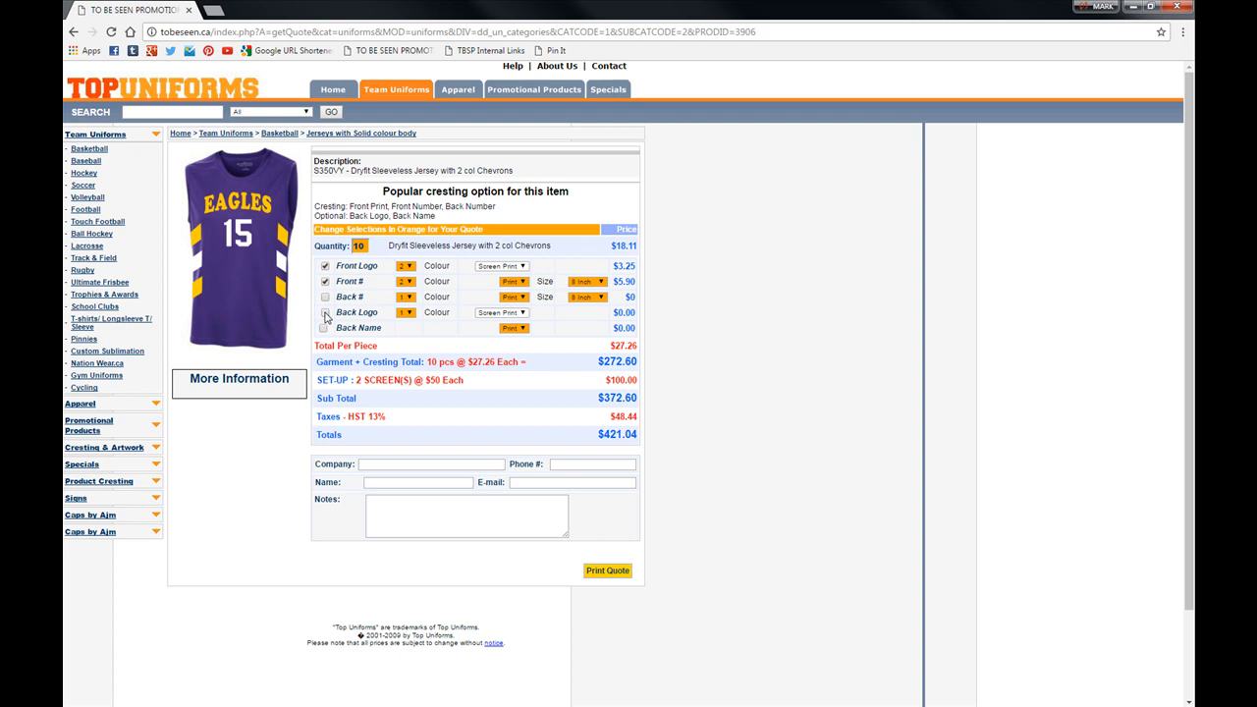
pyautogui.click(325, 328)
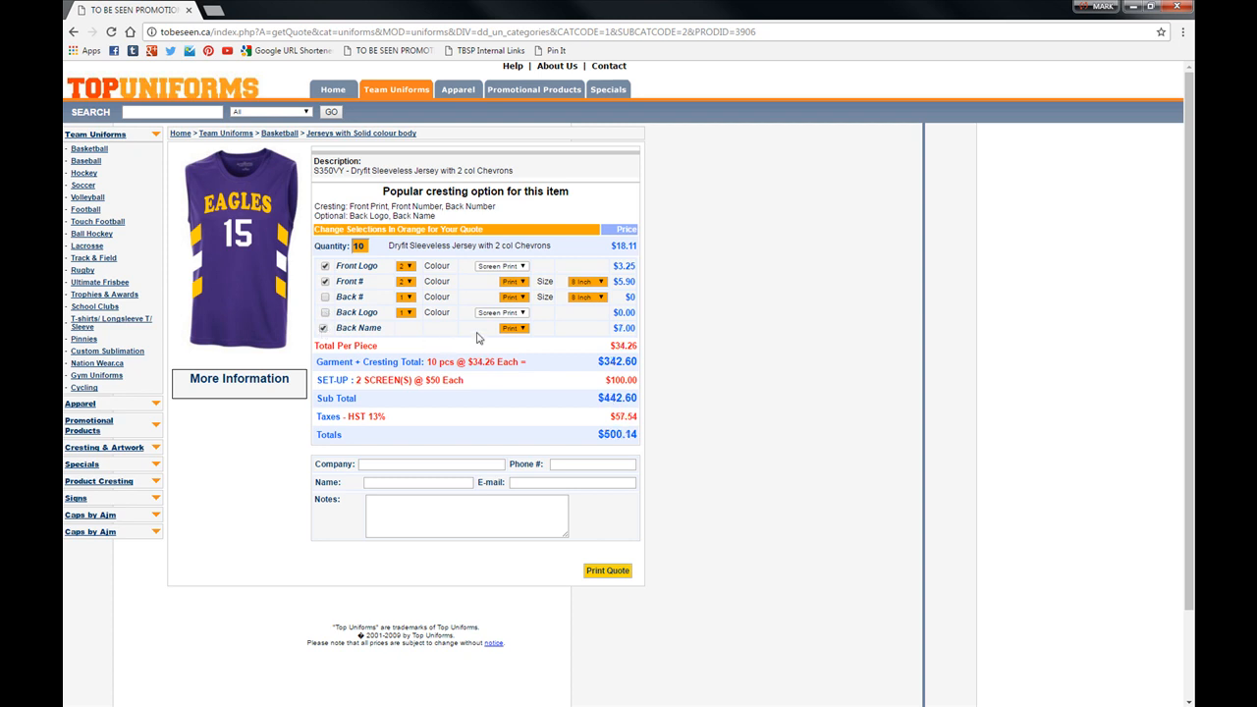
pyautogui.click(512, 328)
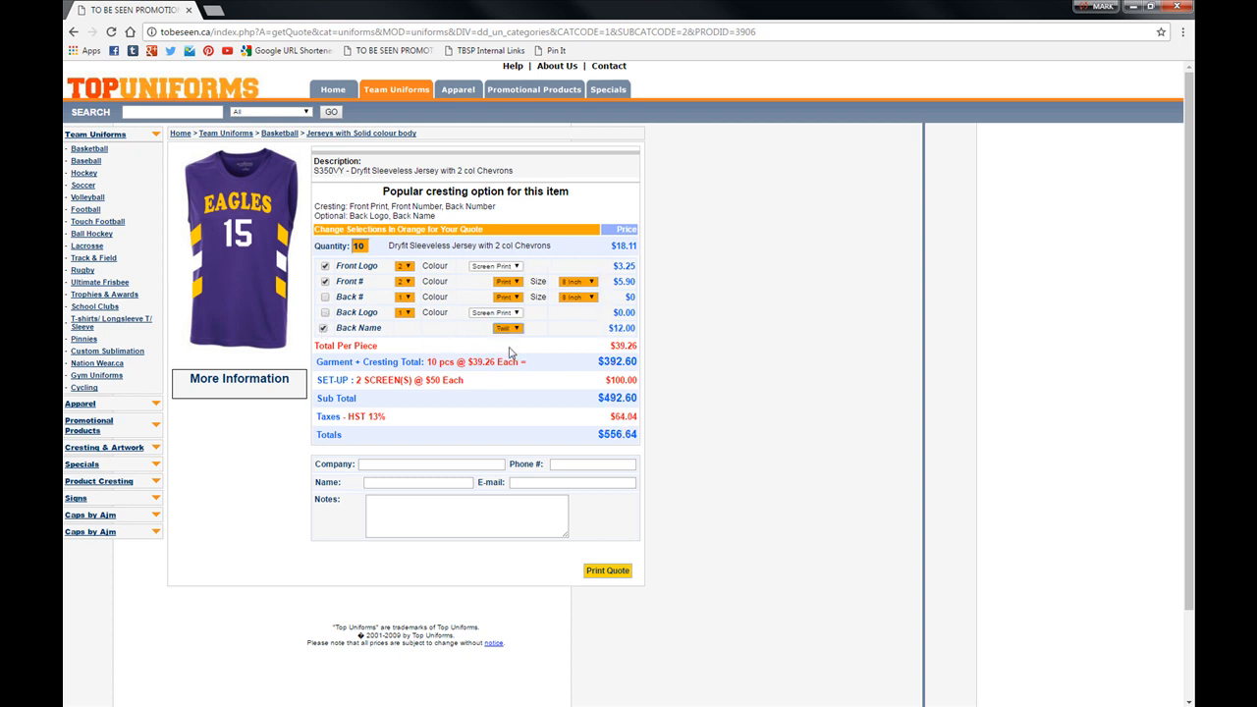
pyautogui.moveTo(737, 245)
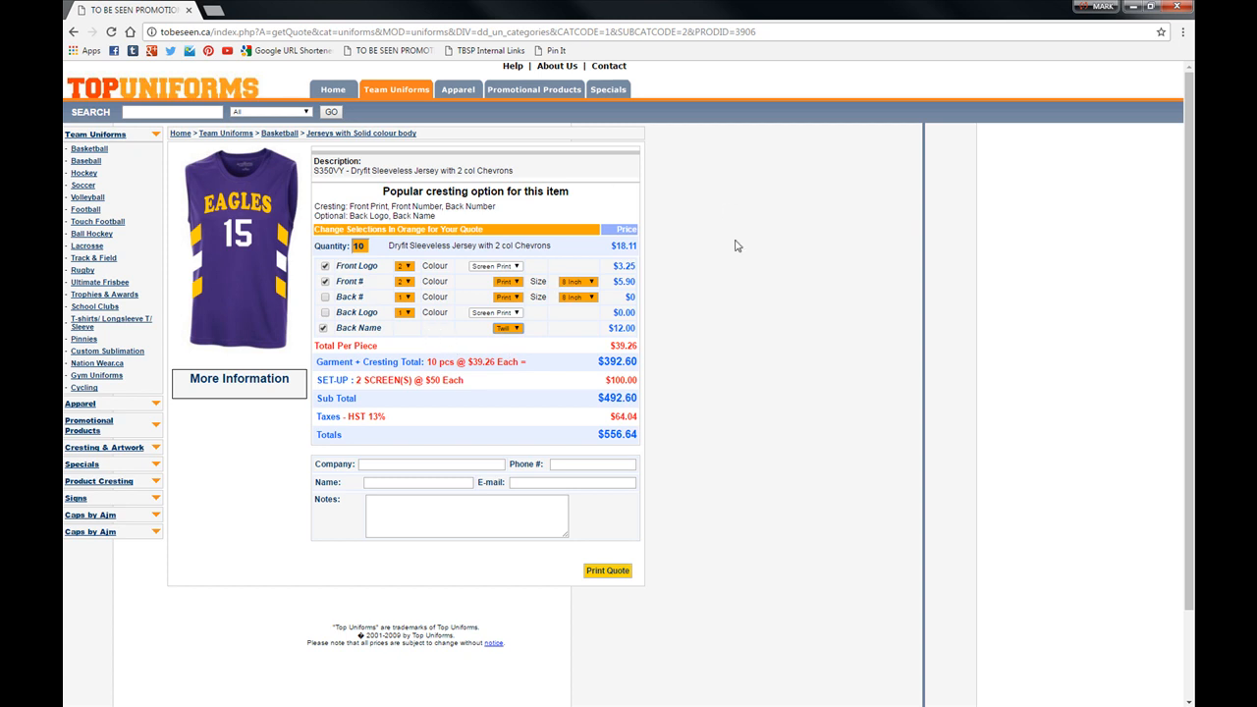
pyautogui.moveTo(386, 458)
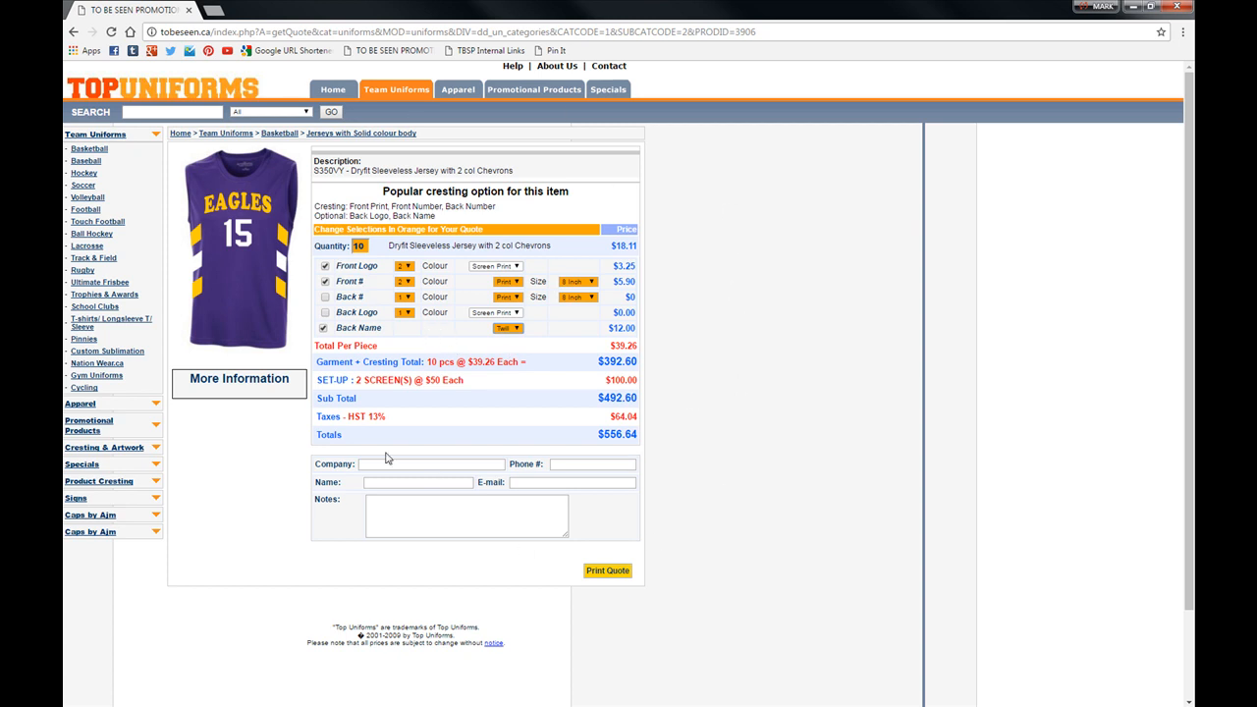
# Enter 'Top' as the company and 'Maryam' as the contact name.
pyautogui.click(430, 464)
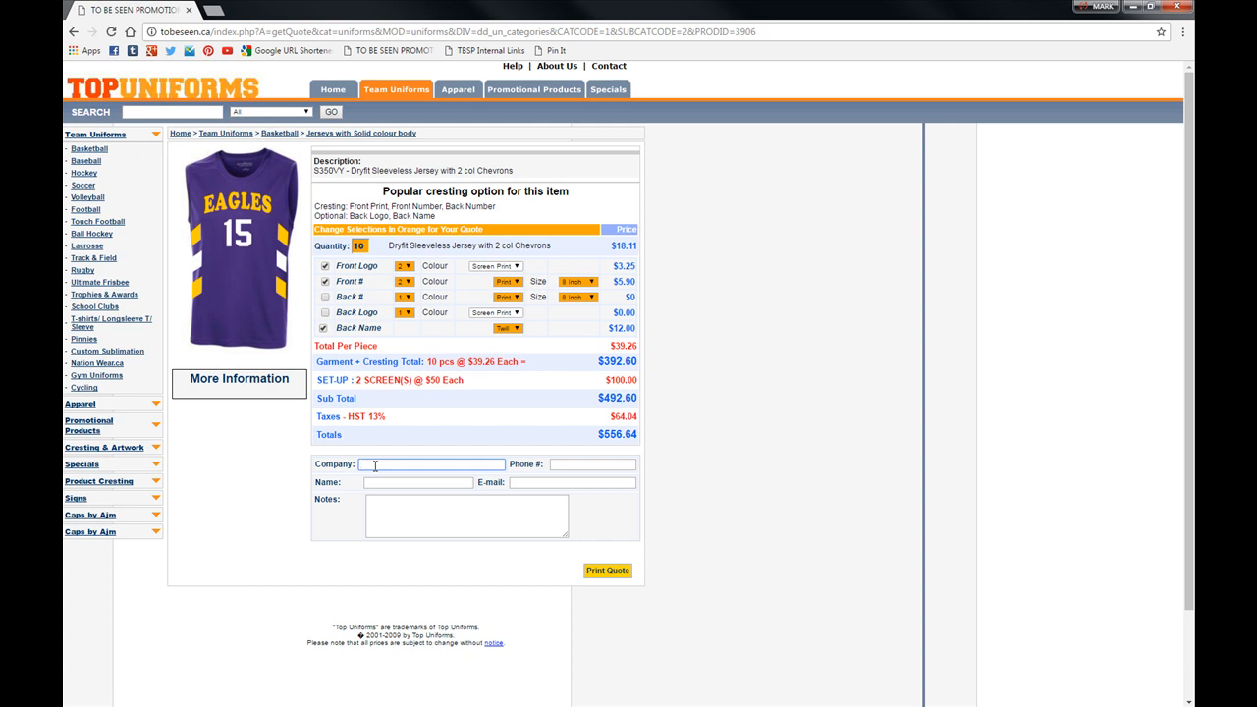
pyautogui.write('Top')
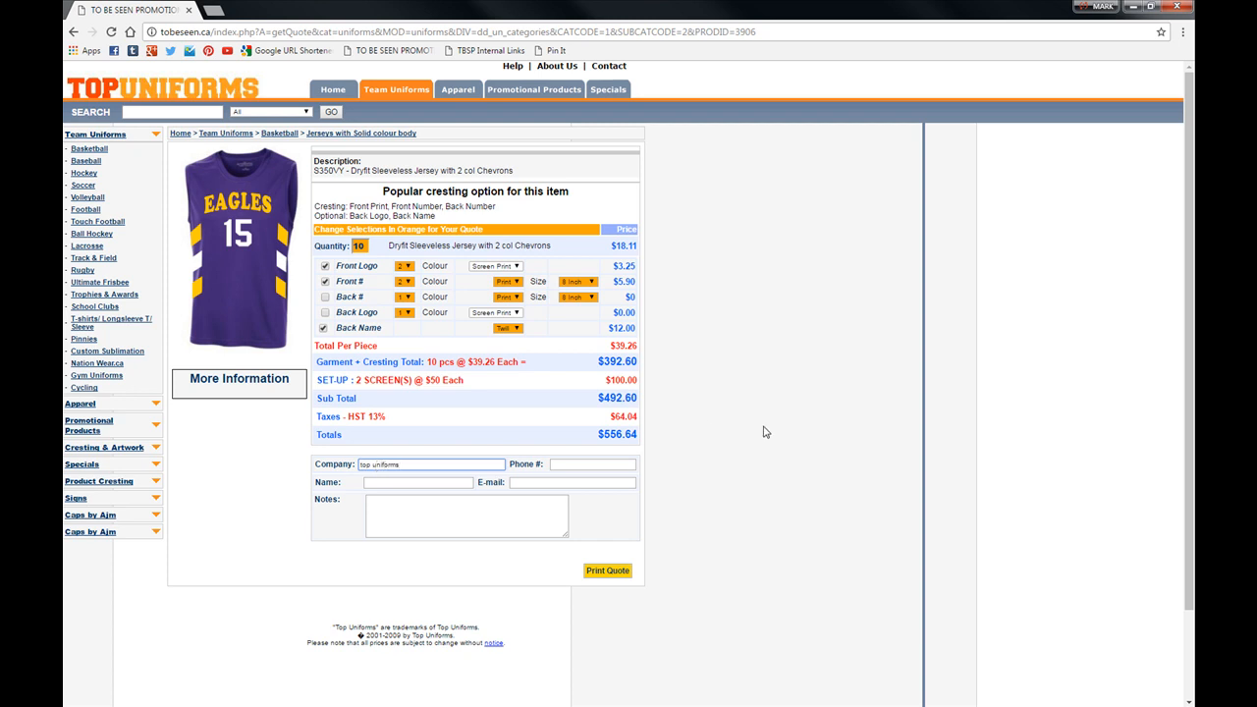
pyautogui.click(418, 482)
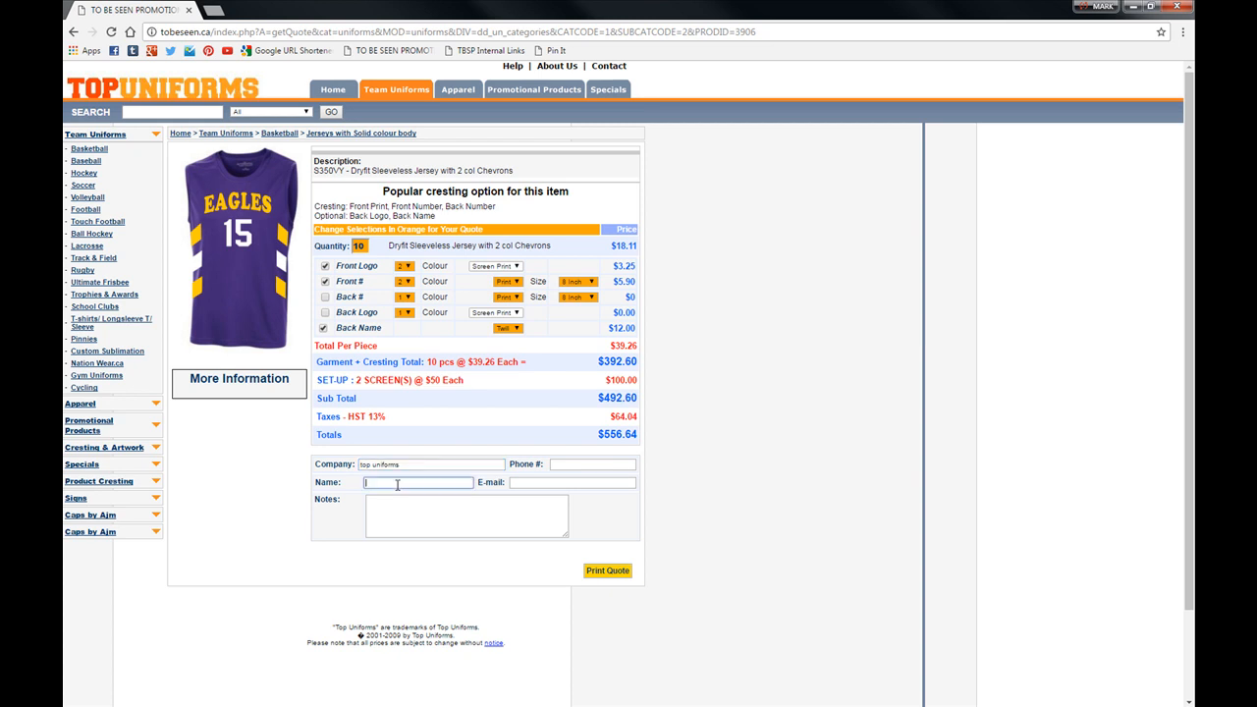
pyautogui.write('Maryam')
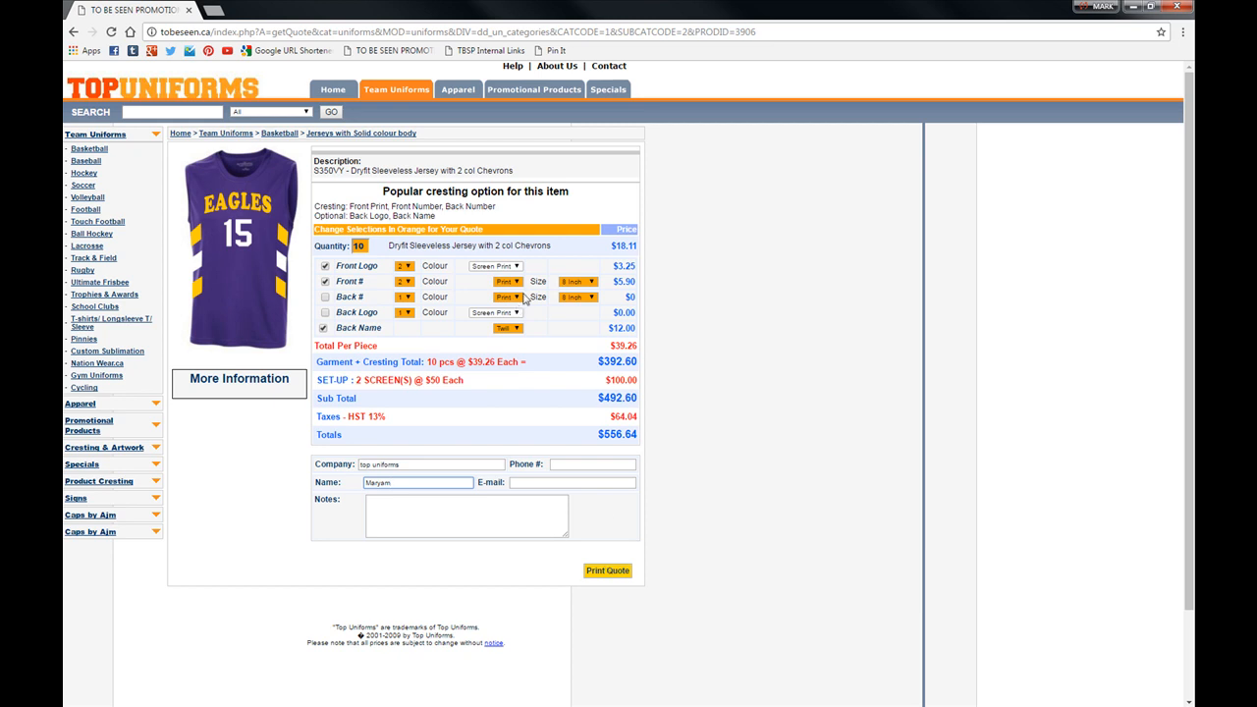
pyautogui.moveTo(524, 299)
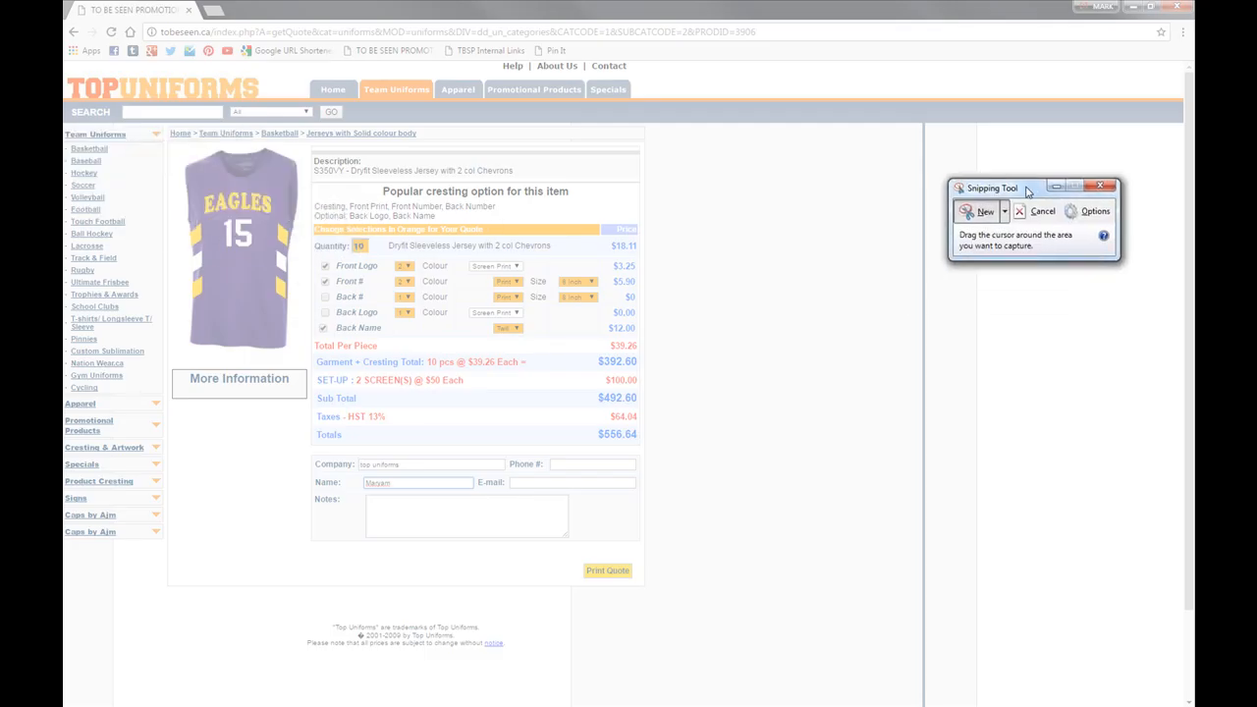
# Snip the jersey quote breakdown and contact form.
pyautogui.click(981, 211)
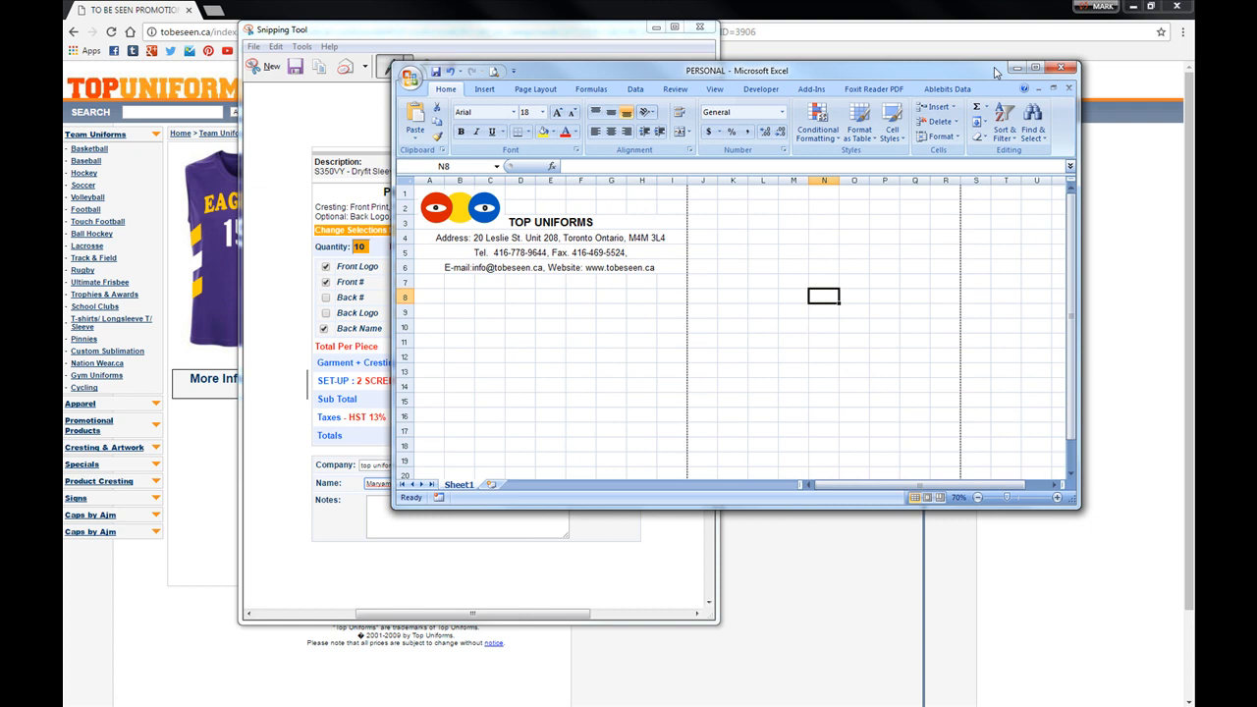
# Maximize the Top Uniforms workbook, right-click cell B8, and close Snipping Tool without saving.
pyautogui.click(1034, 66)
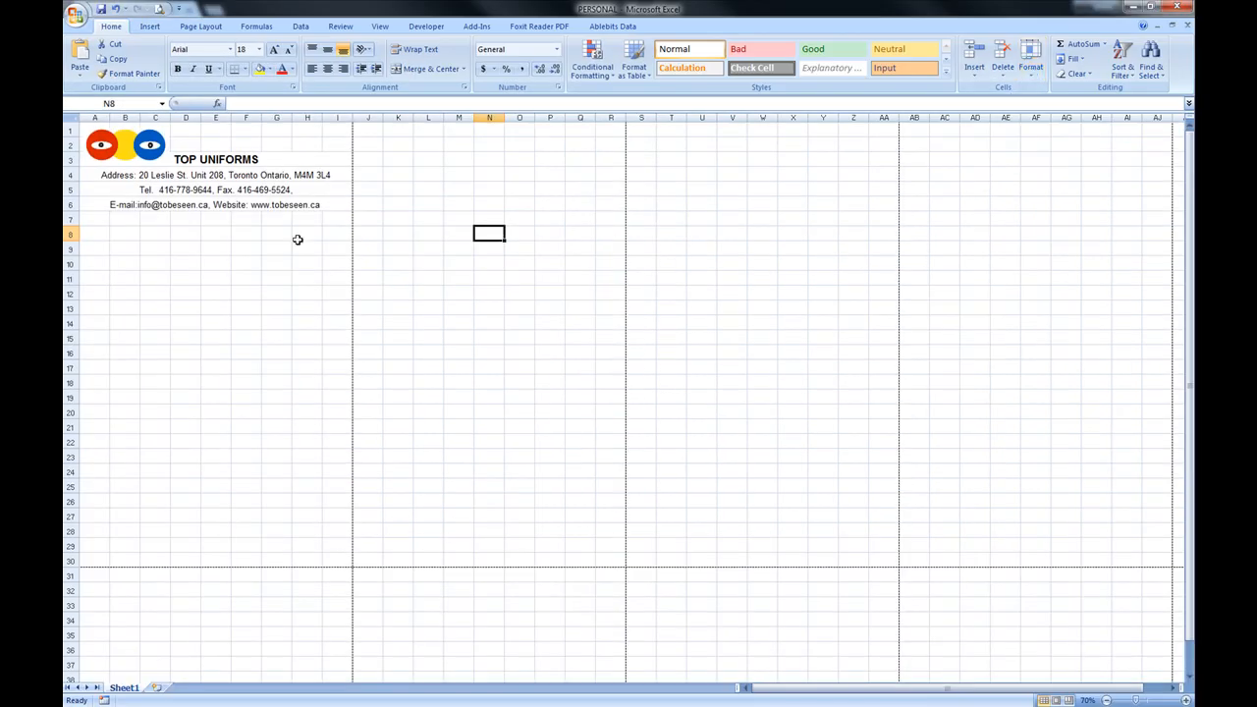
pyautogui.rightClick(125, 234)
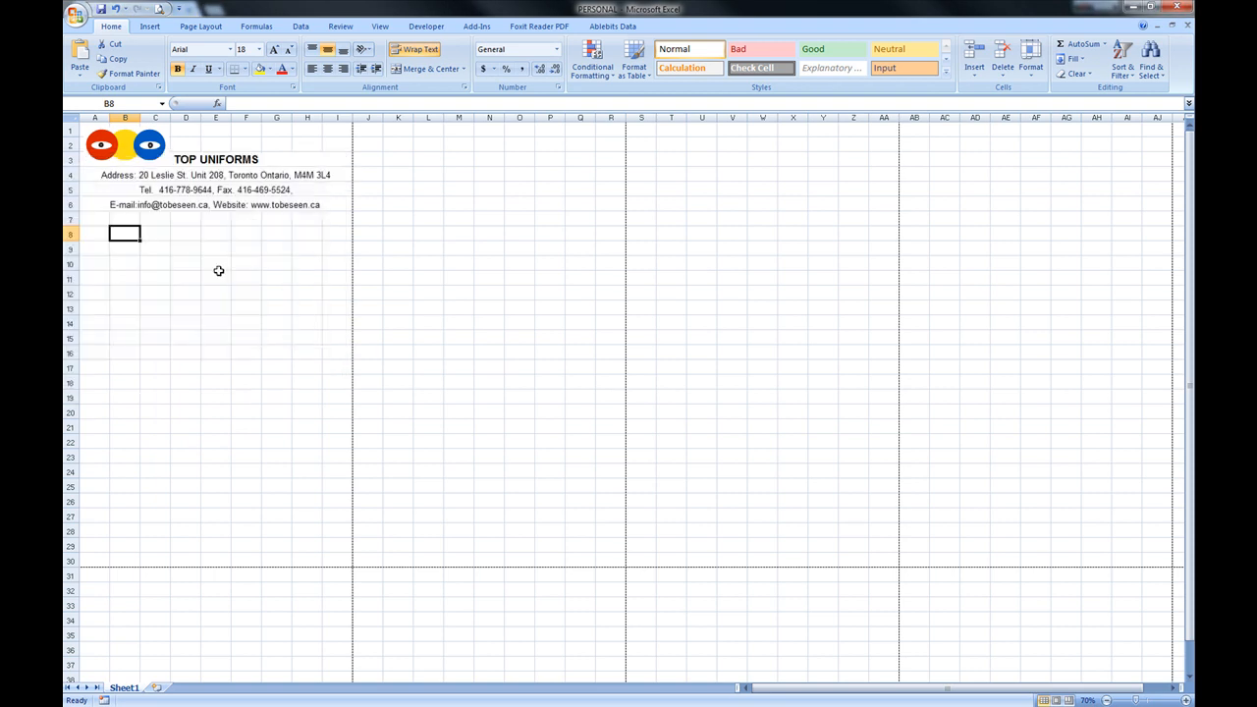
pyautogui.rightClick(125, 233)
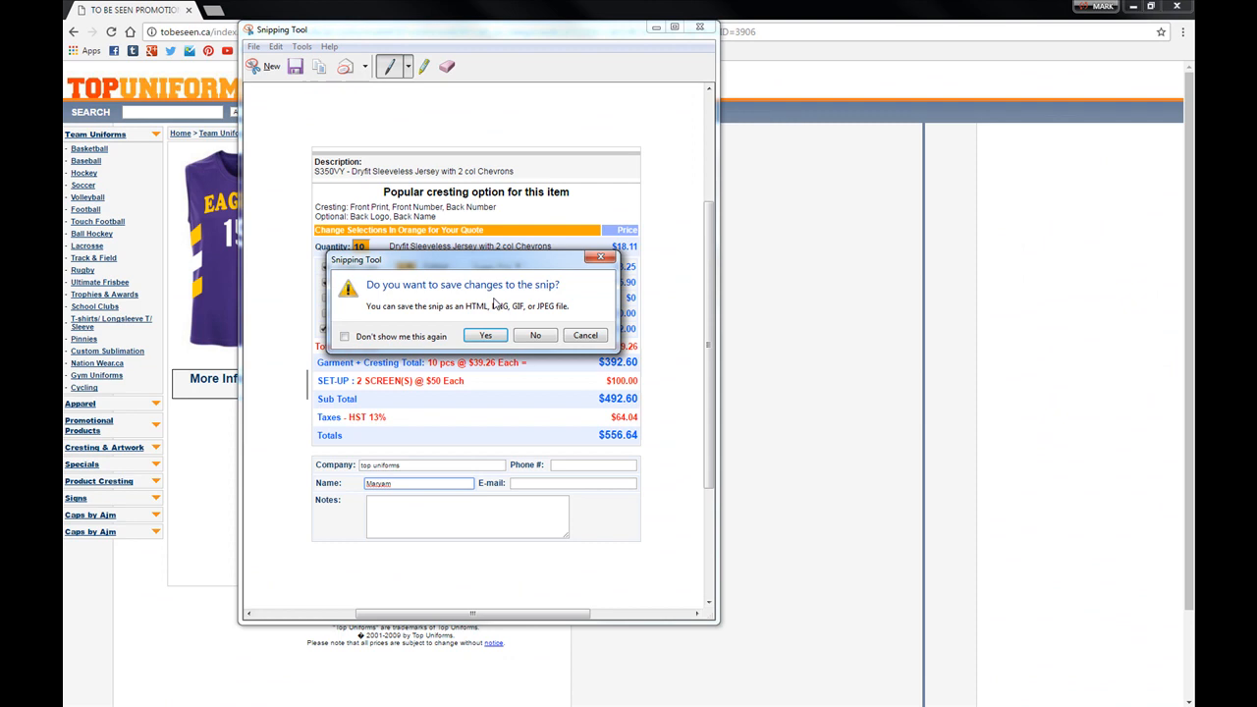
pyautogui.click(535, 335)
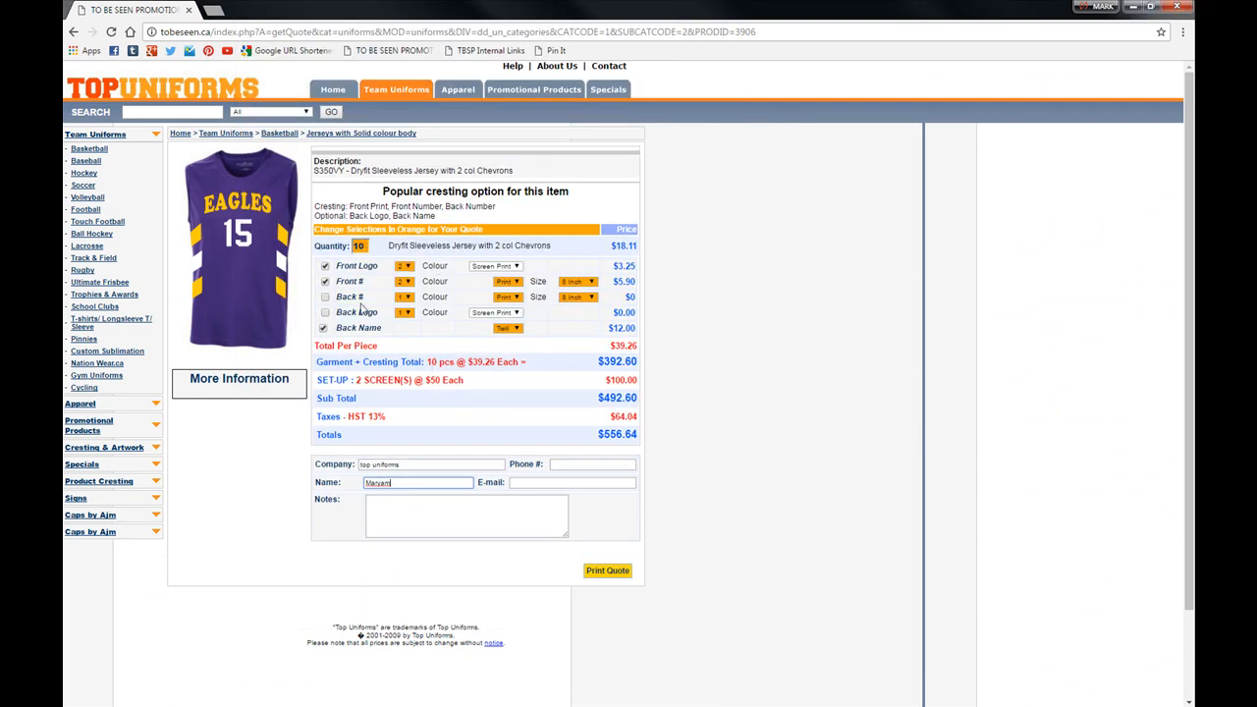
pyautogui.moveTo(239, 383)
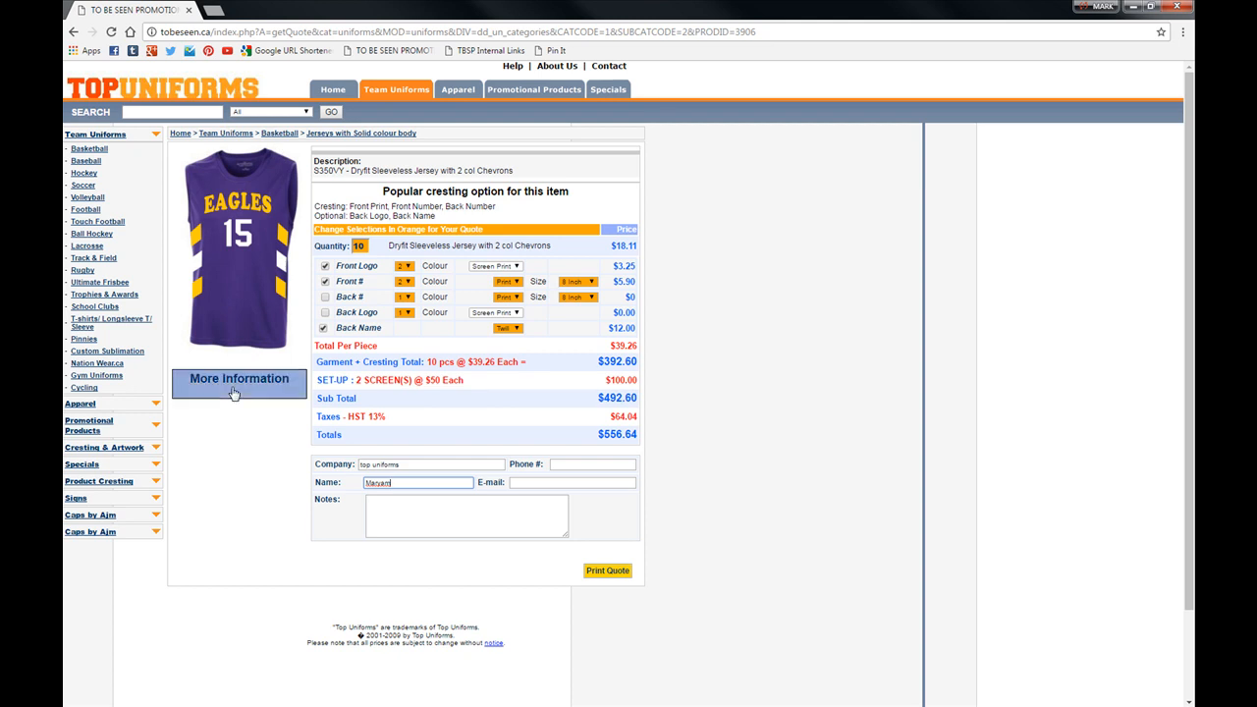
# Open the S350VY jersey's More Information page and jump to Available Colours.
pyautogui.click(239, 378)
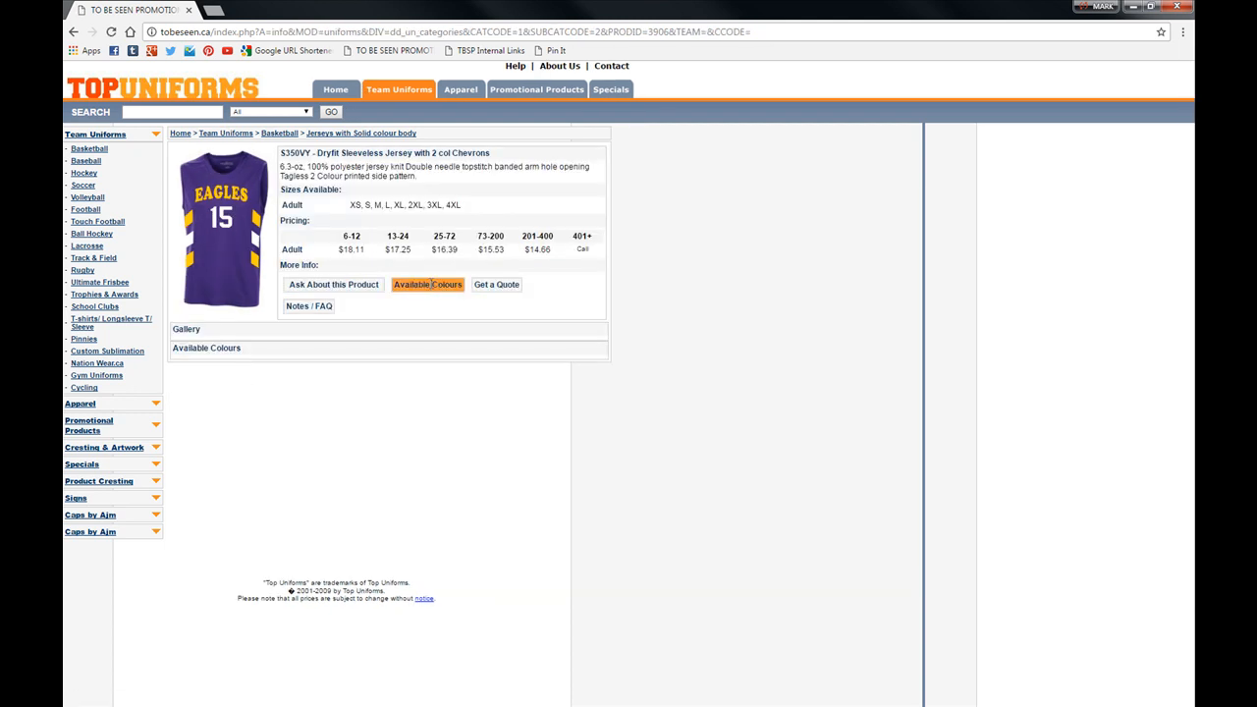
pyautogui.click(427, 285)
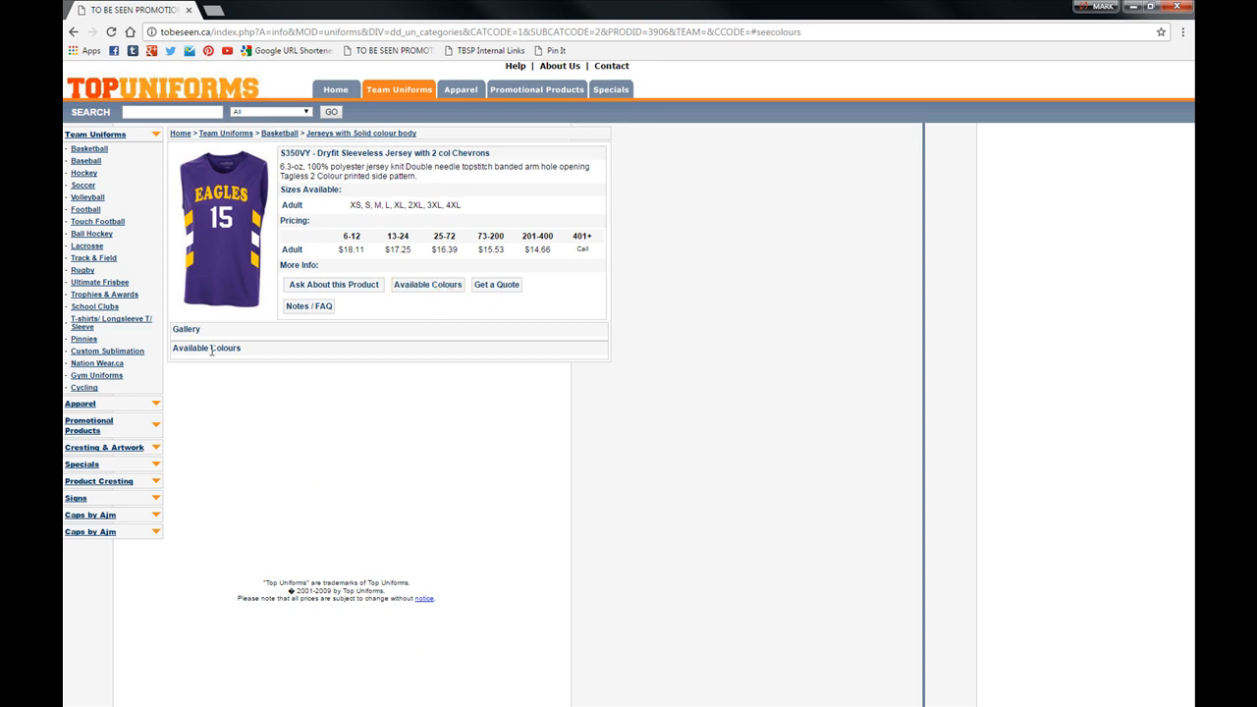
pyautogui.moveTo(275, 339)
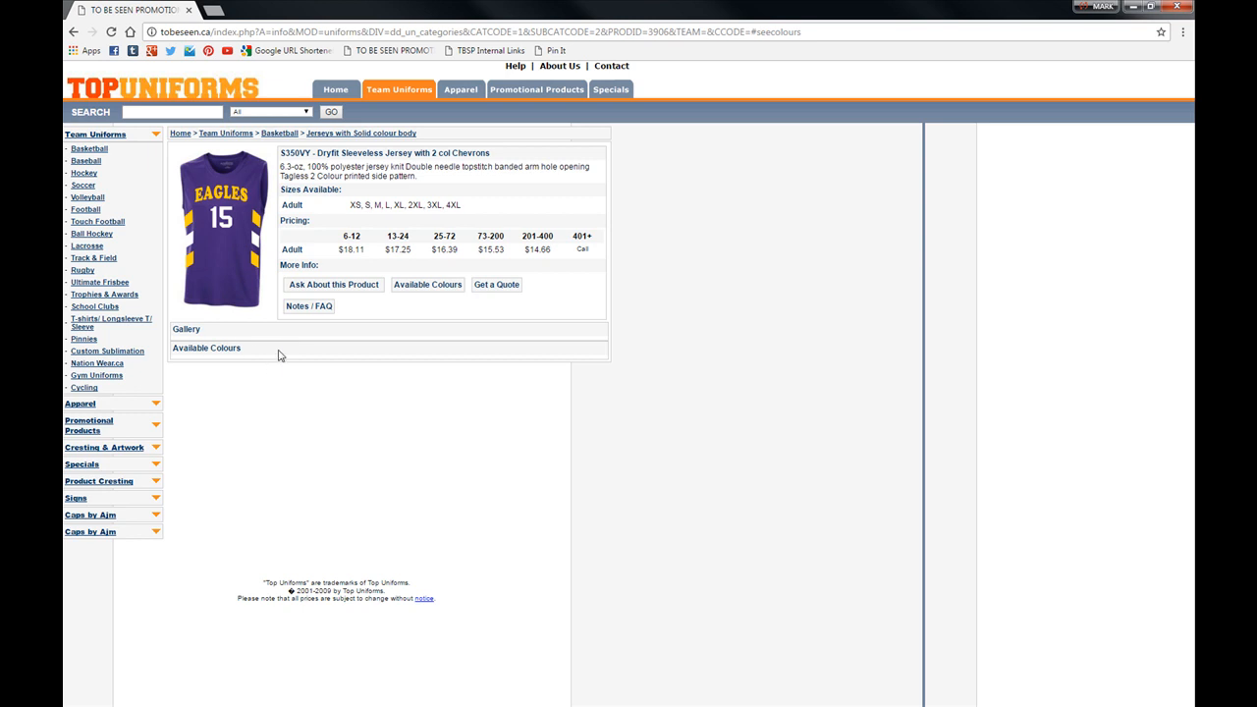
pyautogui.moveTo(285, 344)
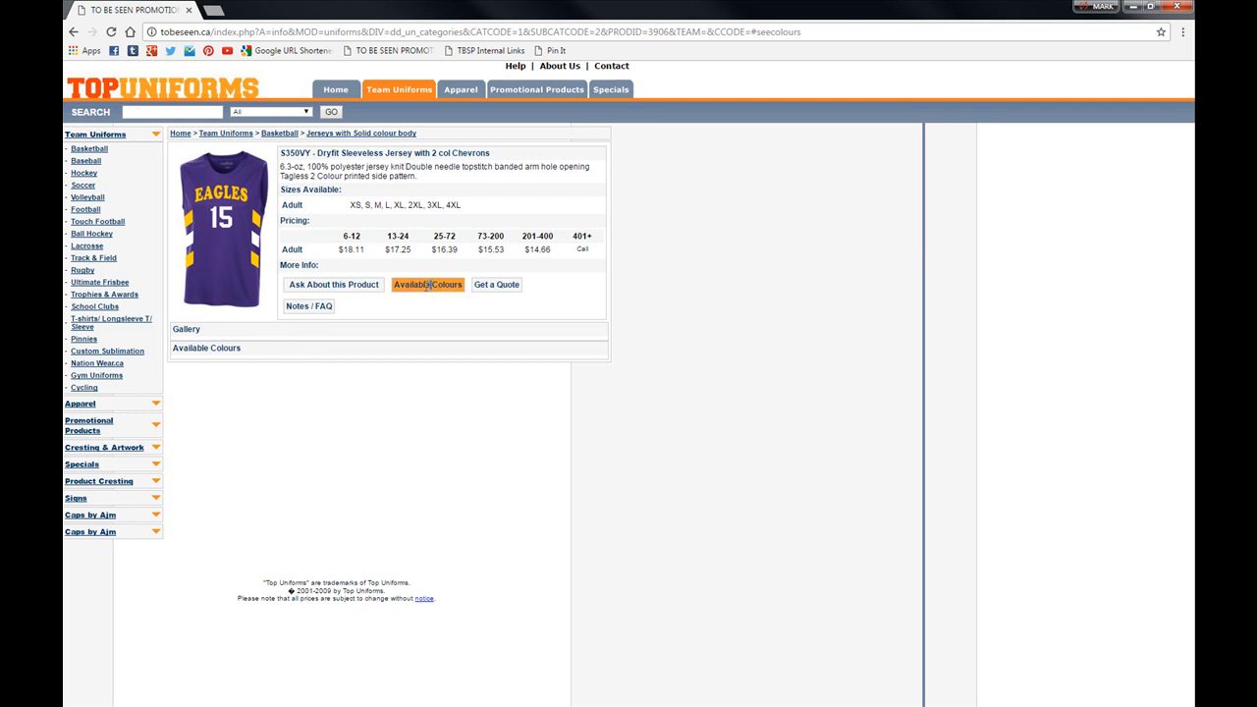
pyautogui.moveTo(629, 364)
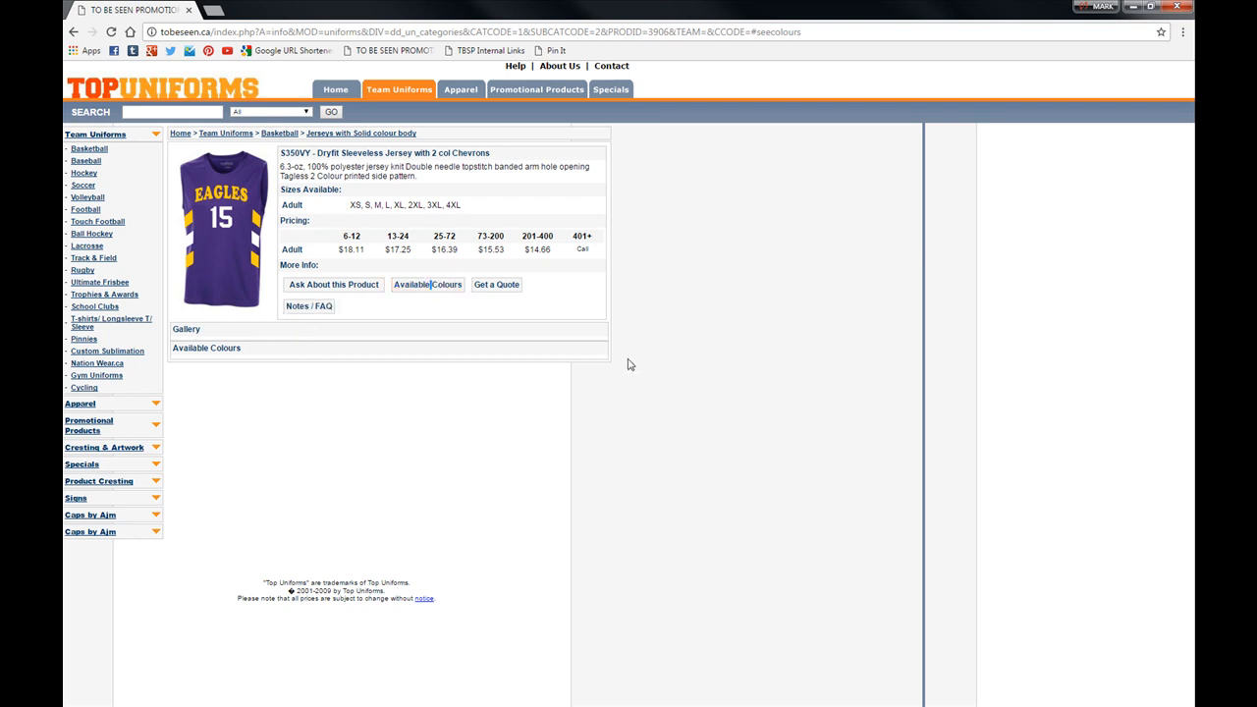
pyautogui.moveTo(354, 414)
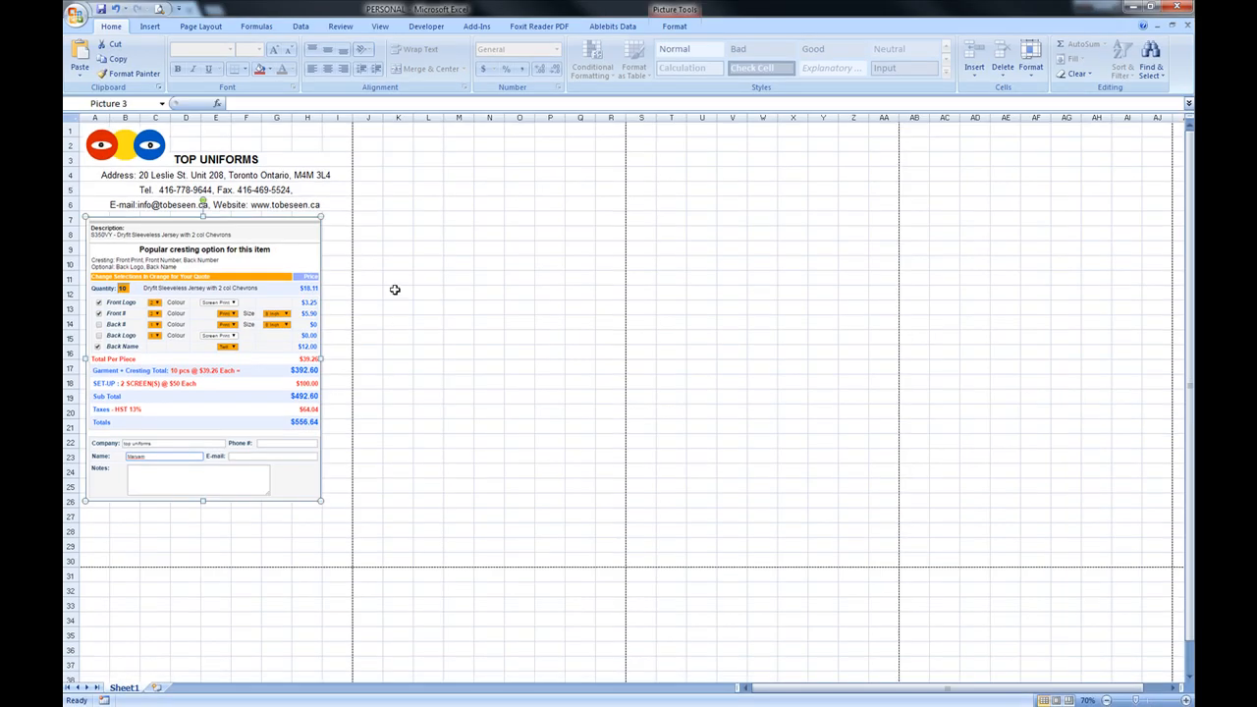
# Set A1:I30 as the print area and print from the preview.
pyautogui.click(367, 308)
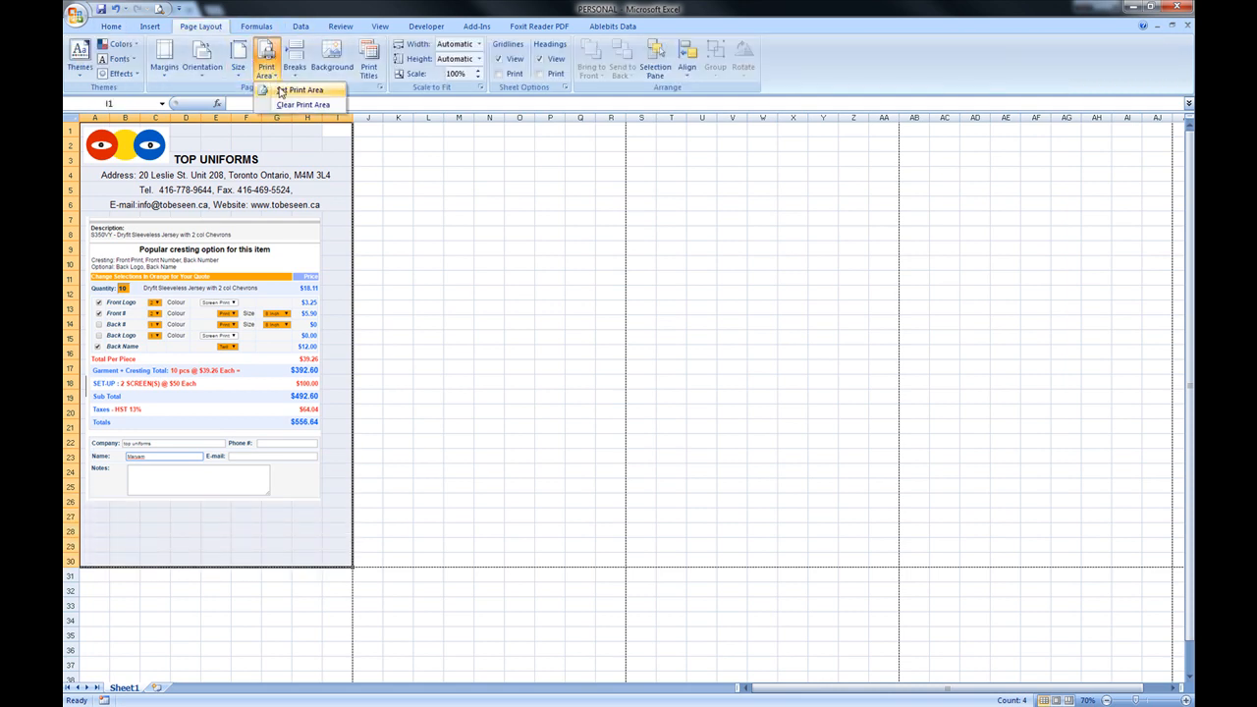
pyautogui.click(304, 89)
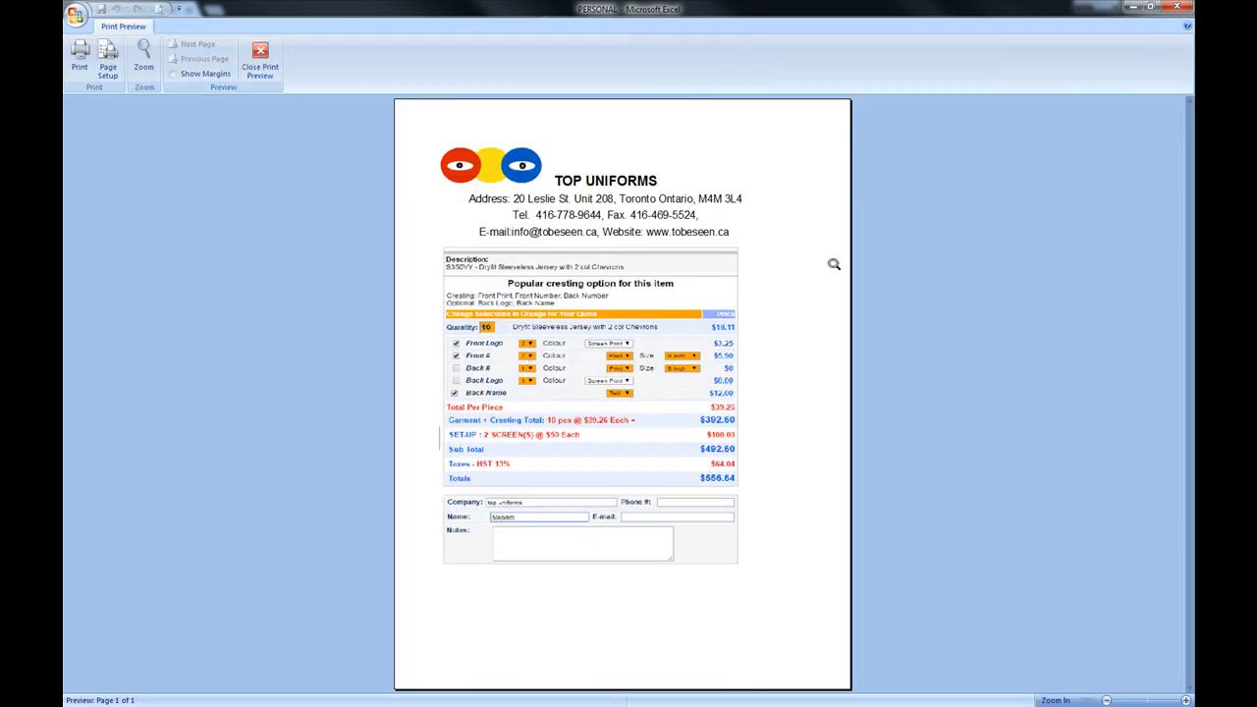
pyautogui.moveTo(331, 141)
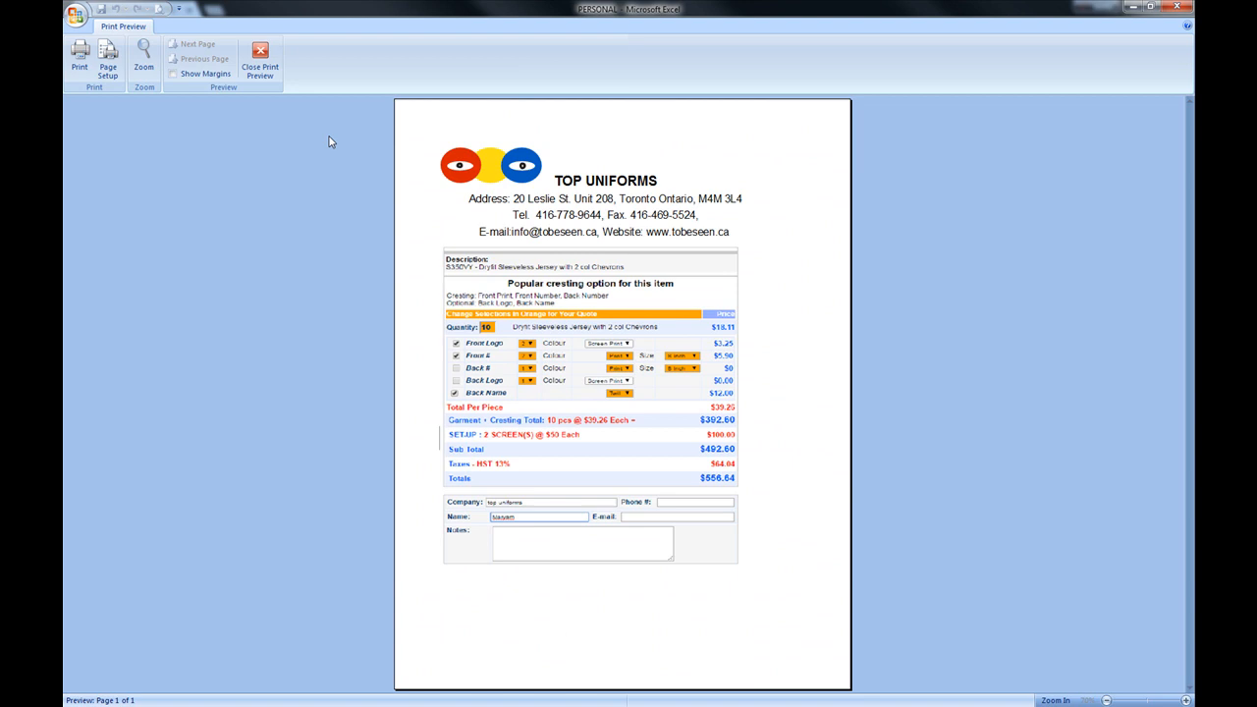
pyautogui.click(260, 57)
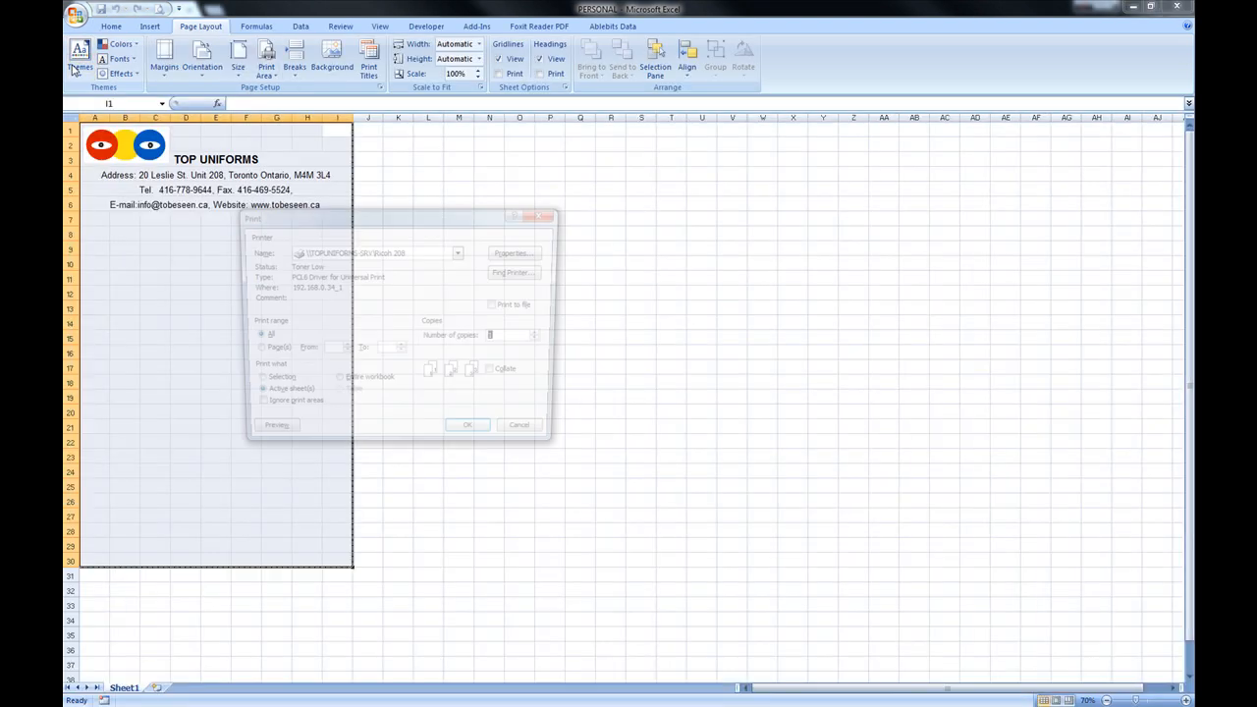
# Send the quote sheet to the PDFCreator printer.
pyautogui.click(459, 253)
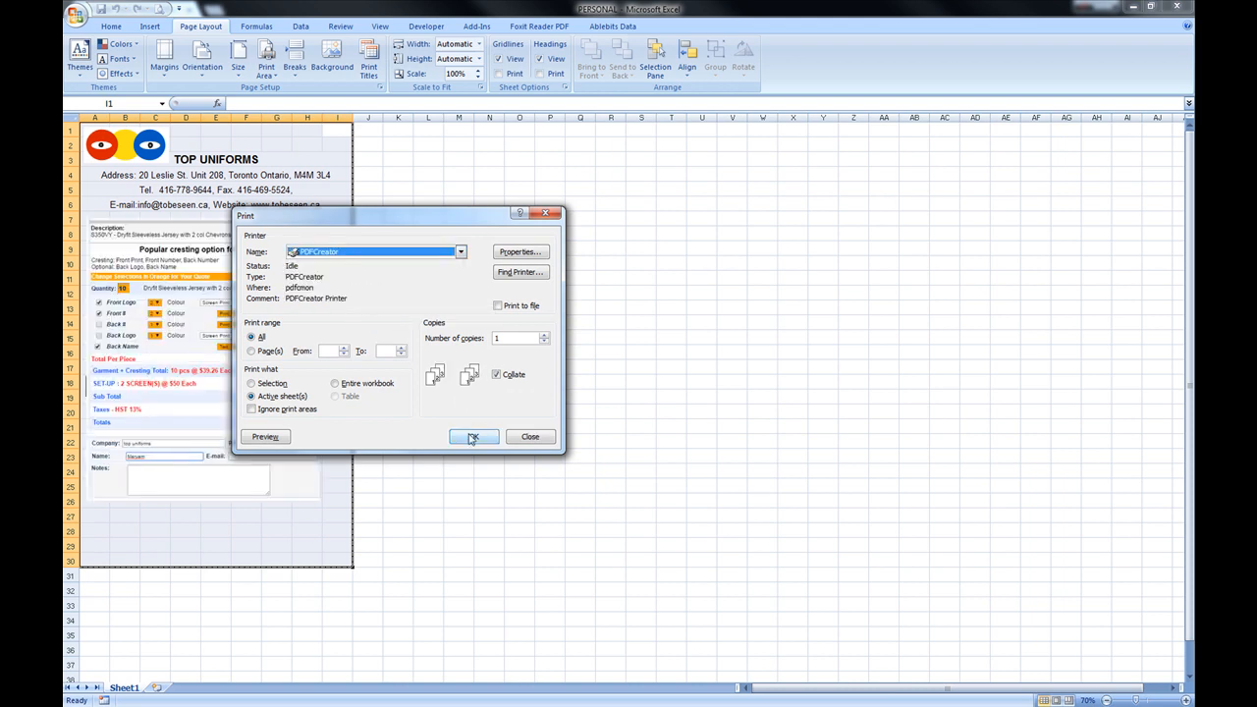
pyautogui.click(473, 435)
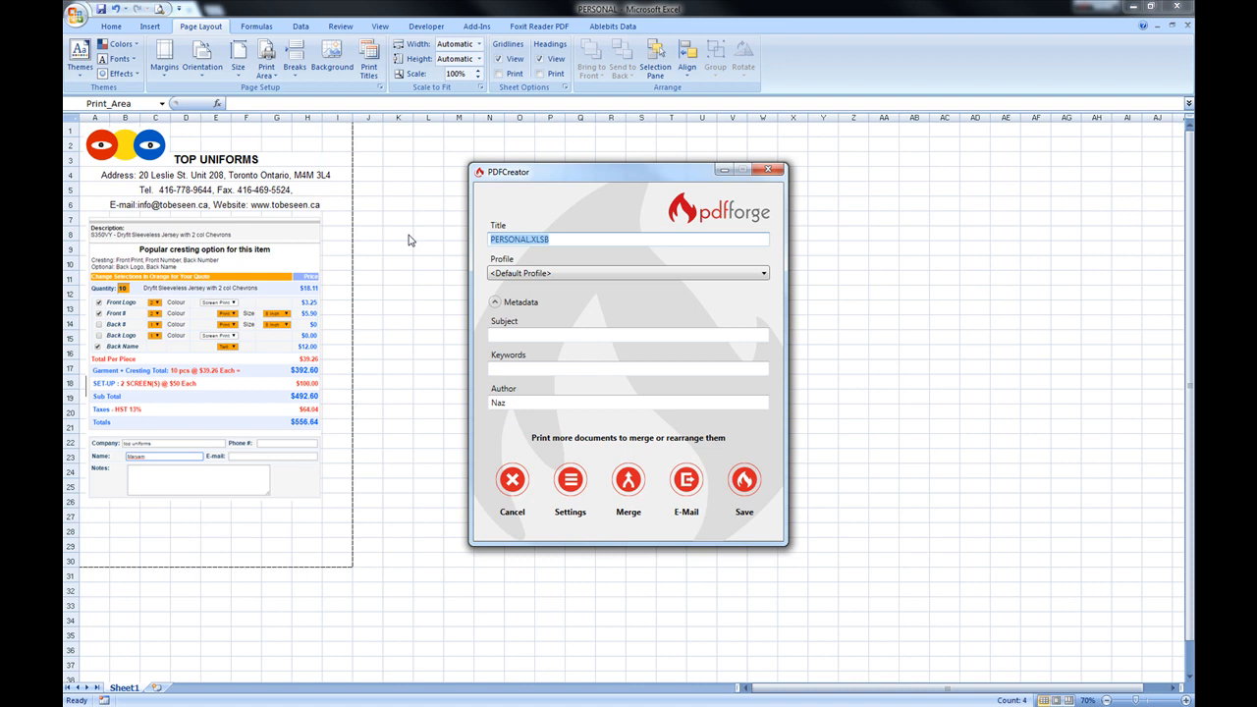
# Title the document Quote#1 and save it as a PDF.
pyautogui.write('Quote#1')
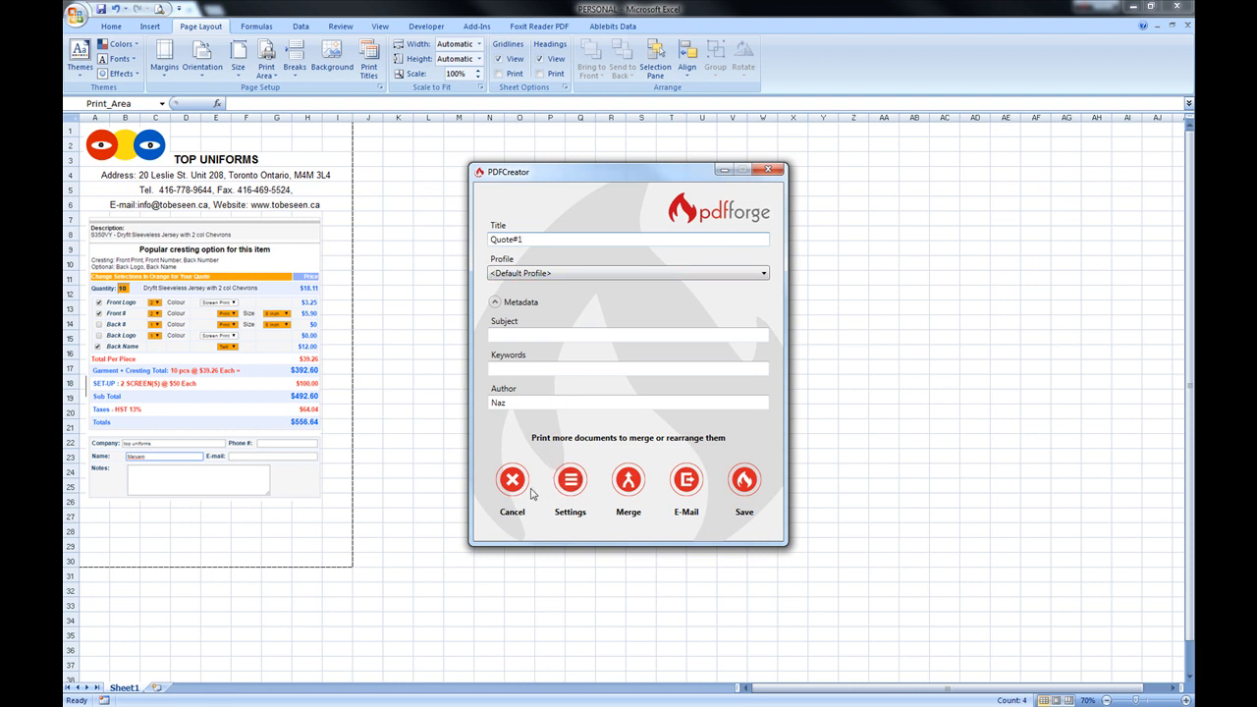
pyautogui.moveTo(743, 480)
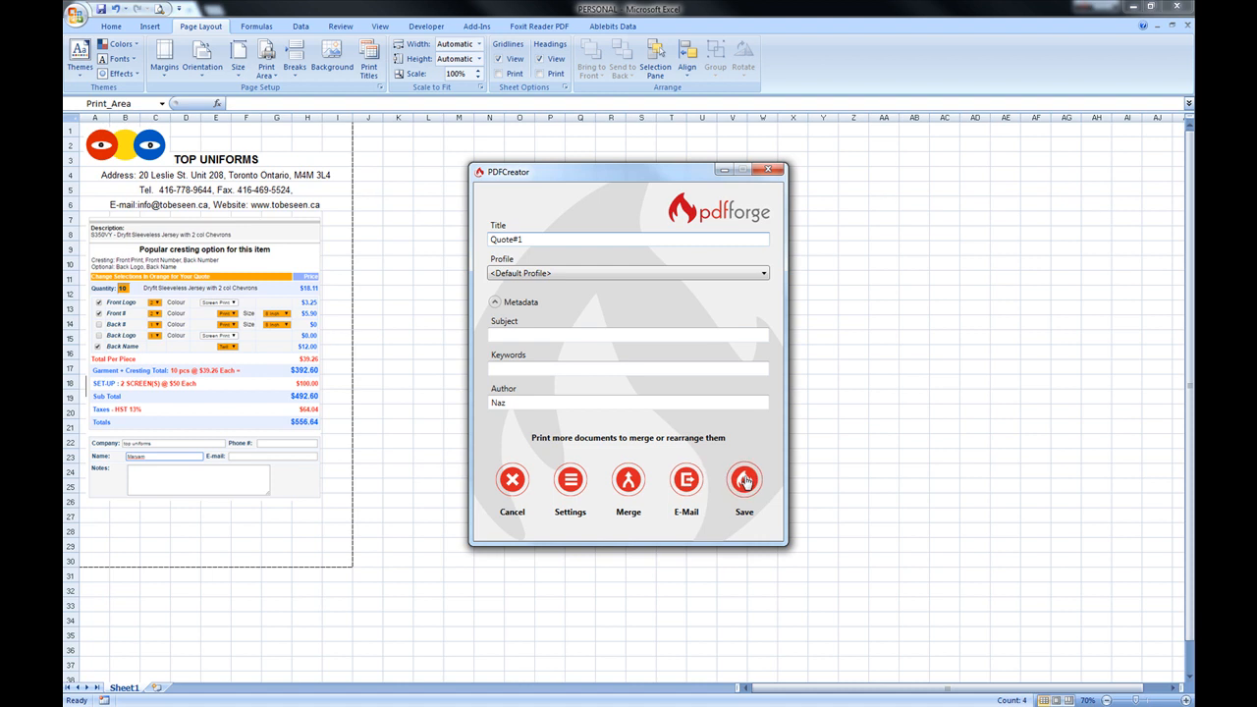
pyautogui.moveTo(748, 286)
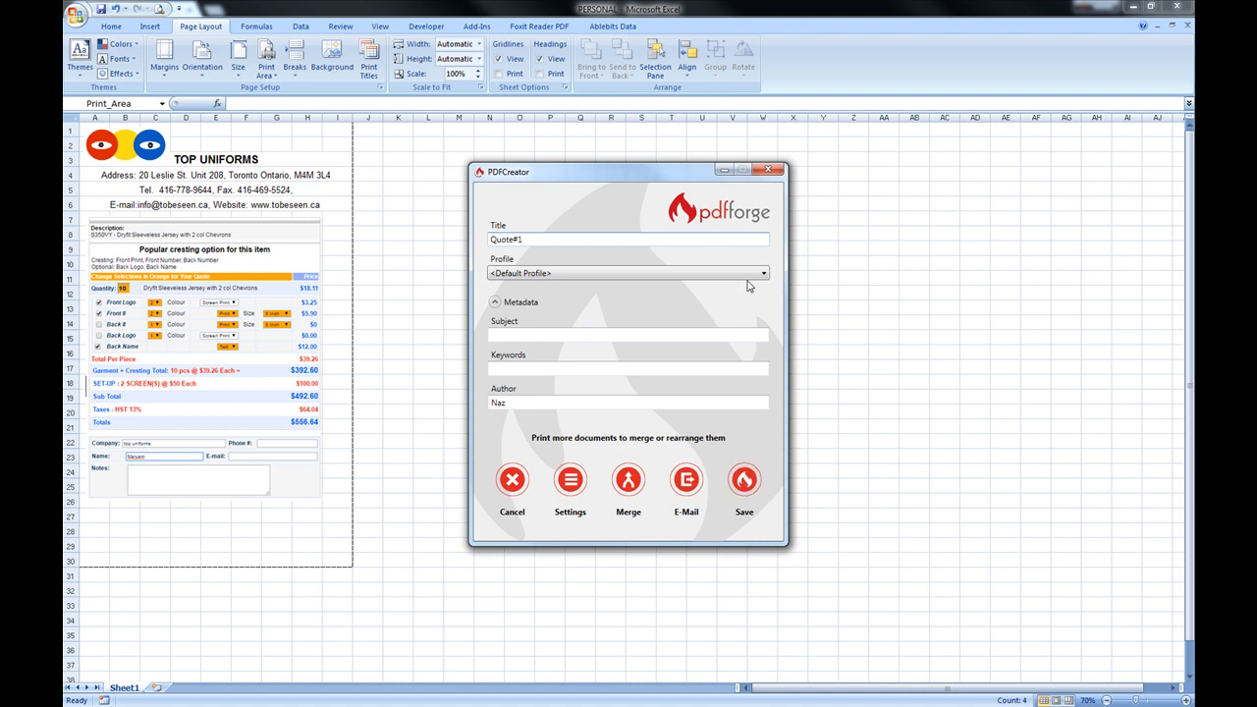
pyautogui.click(763, 273)
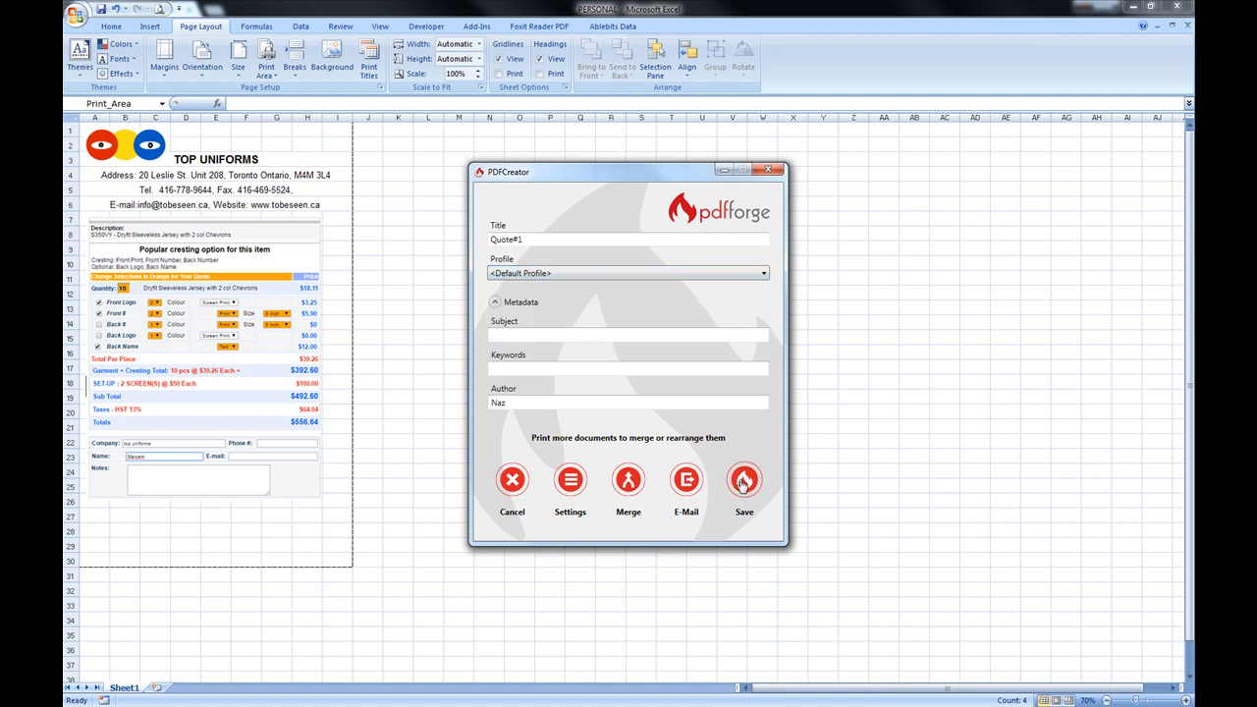
pyautogui.click(743, 480)
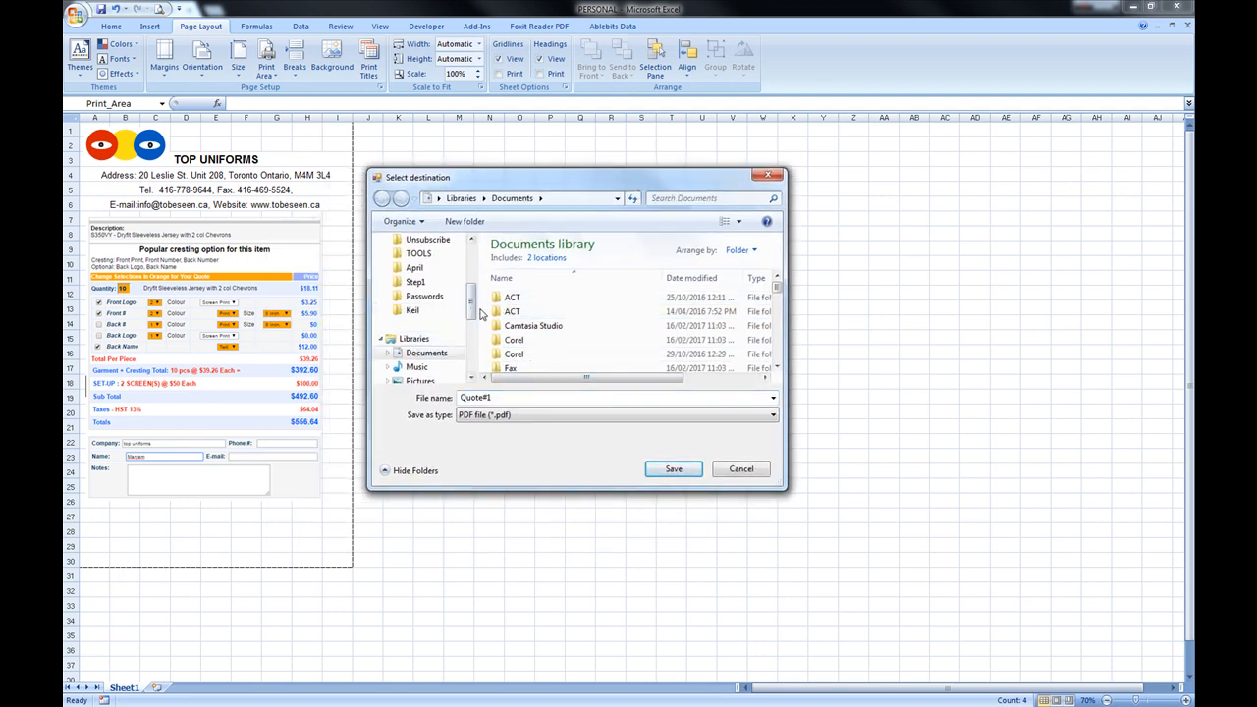
# Save Quote#1.pdf to the Desktop from the PDFCreator destination dialog.
pyautogui.scroll(-3)
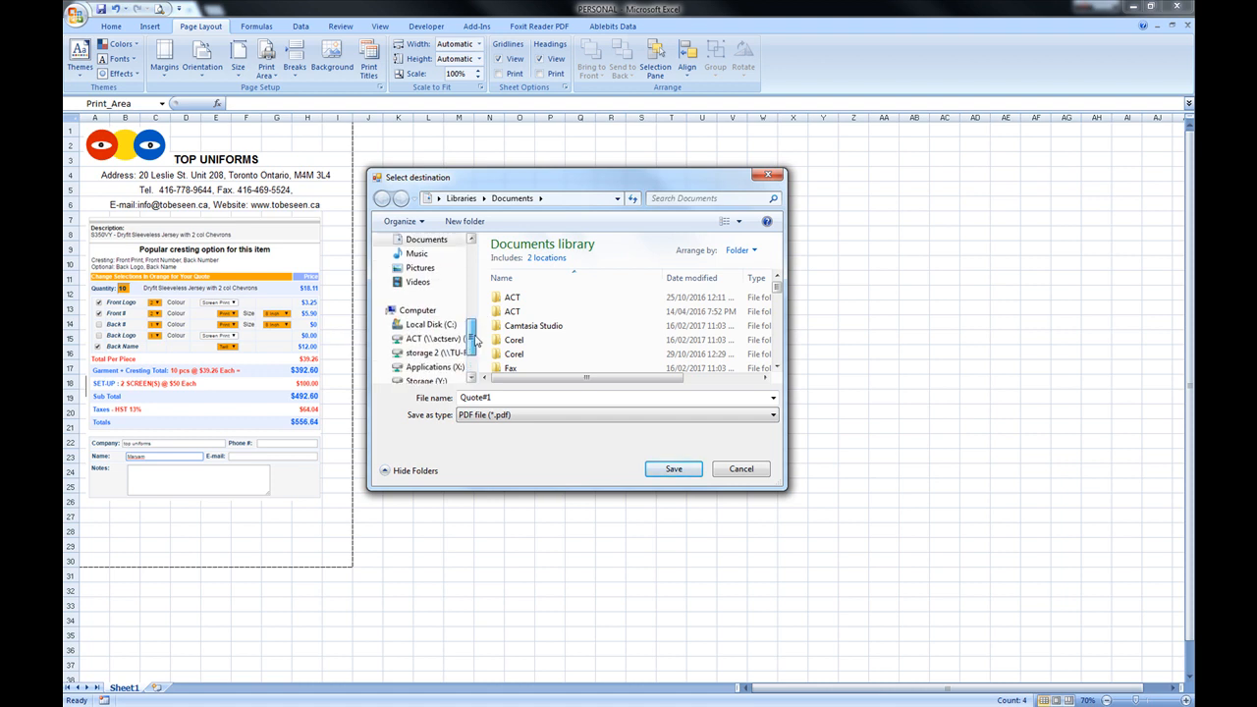
pyautogui.scroll(3)
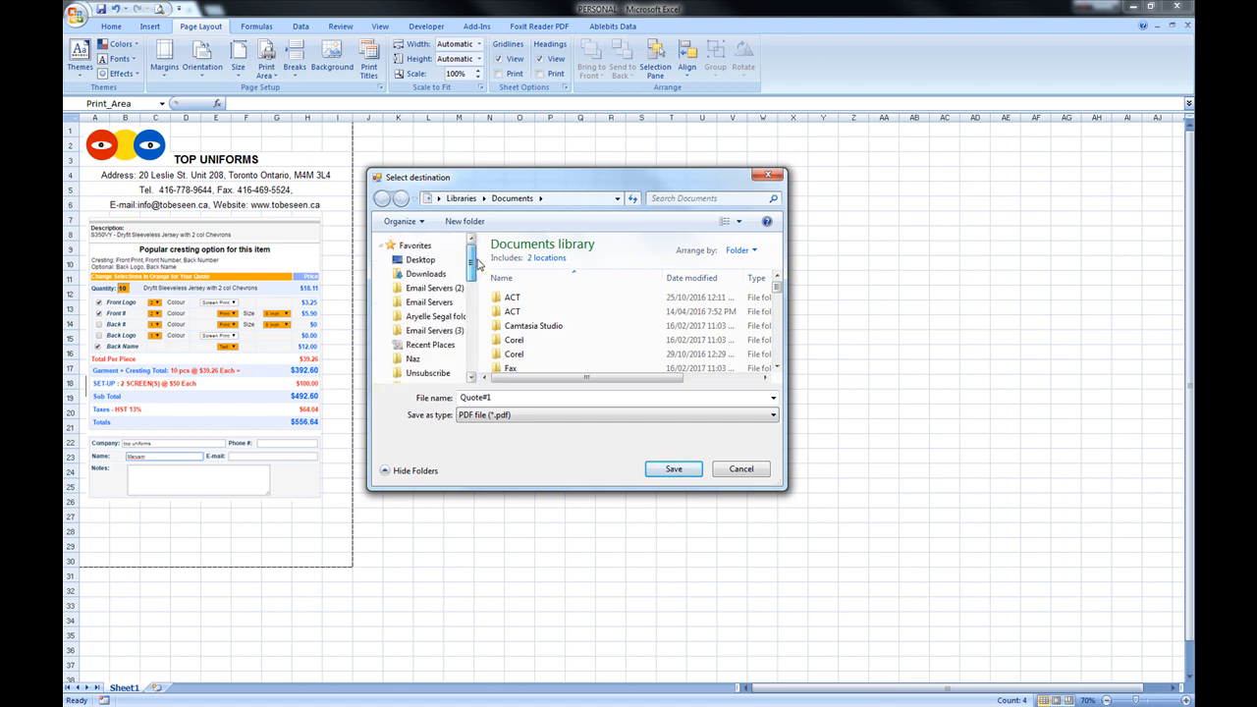
pyautogui.click(419, 258)
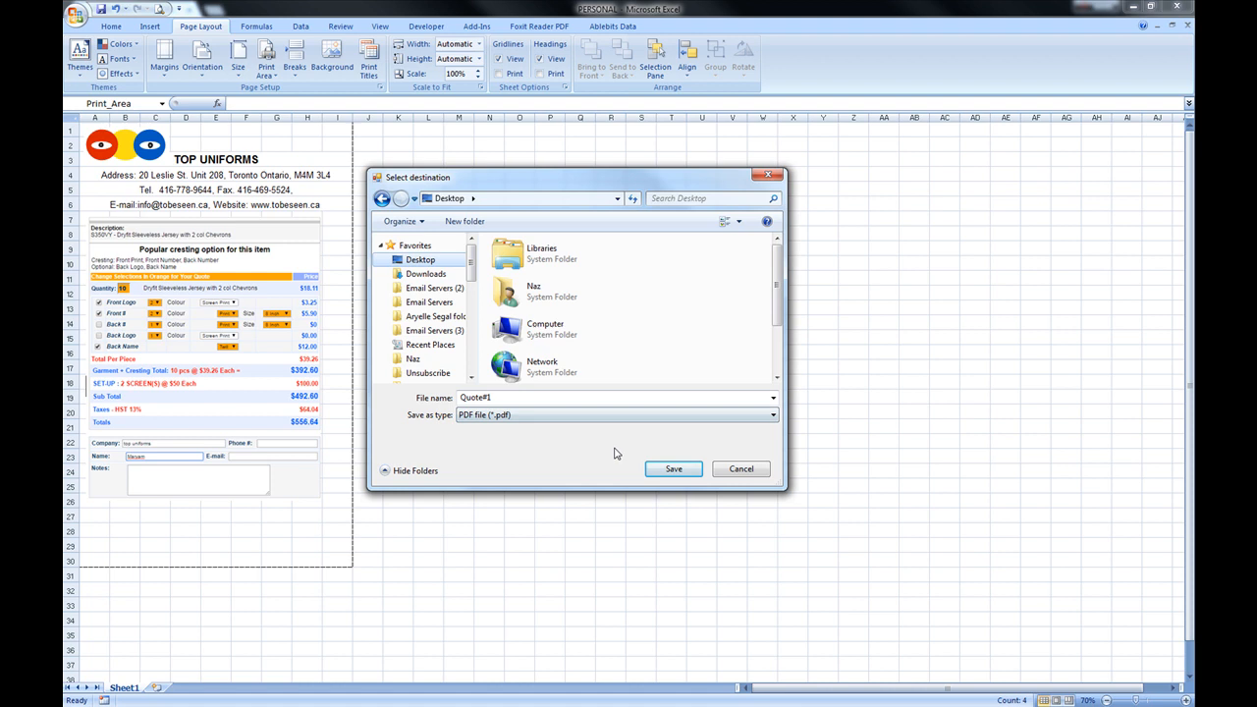
pyautogui.click(674, 468)
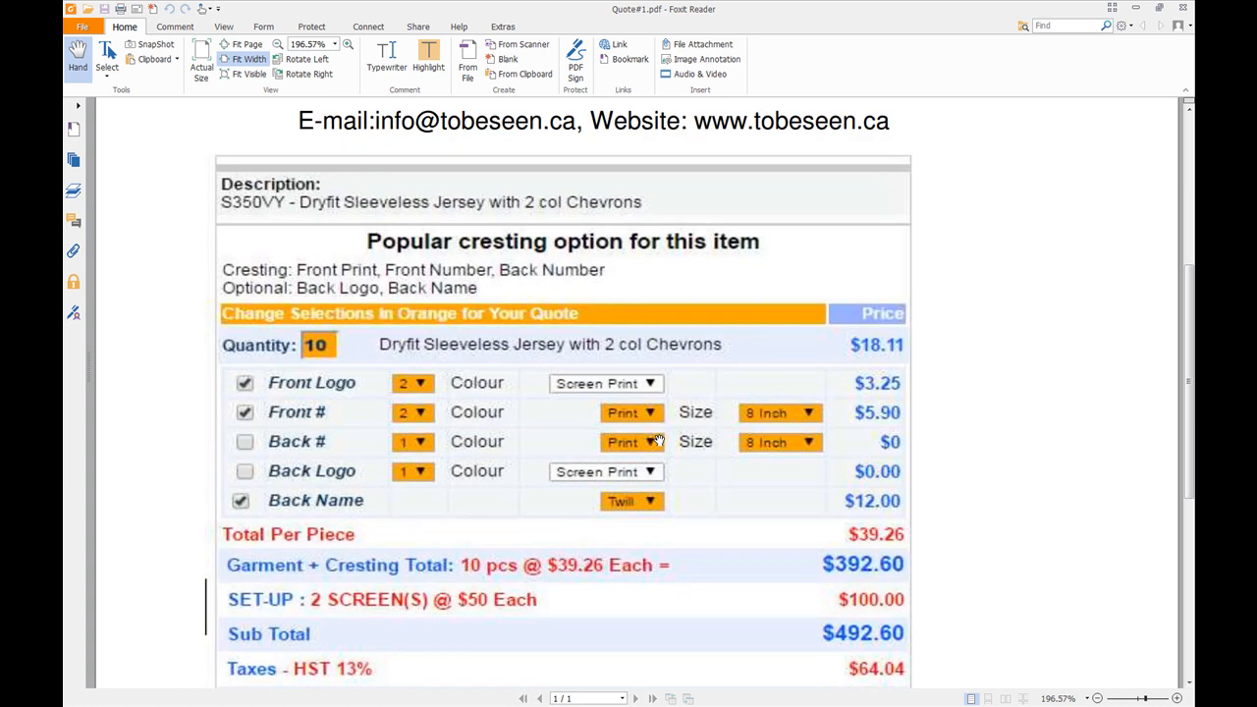
# Scroll through Quote#1.pdf in Foxit Reader to check the header, jersey quote and totals.
pyautogui.scroll(-3)
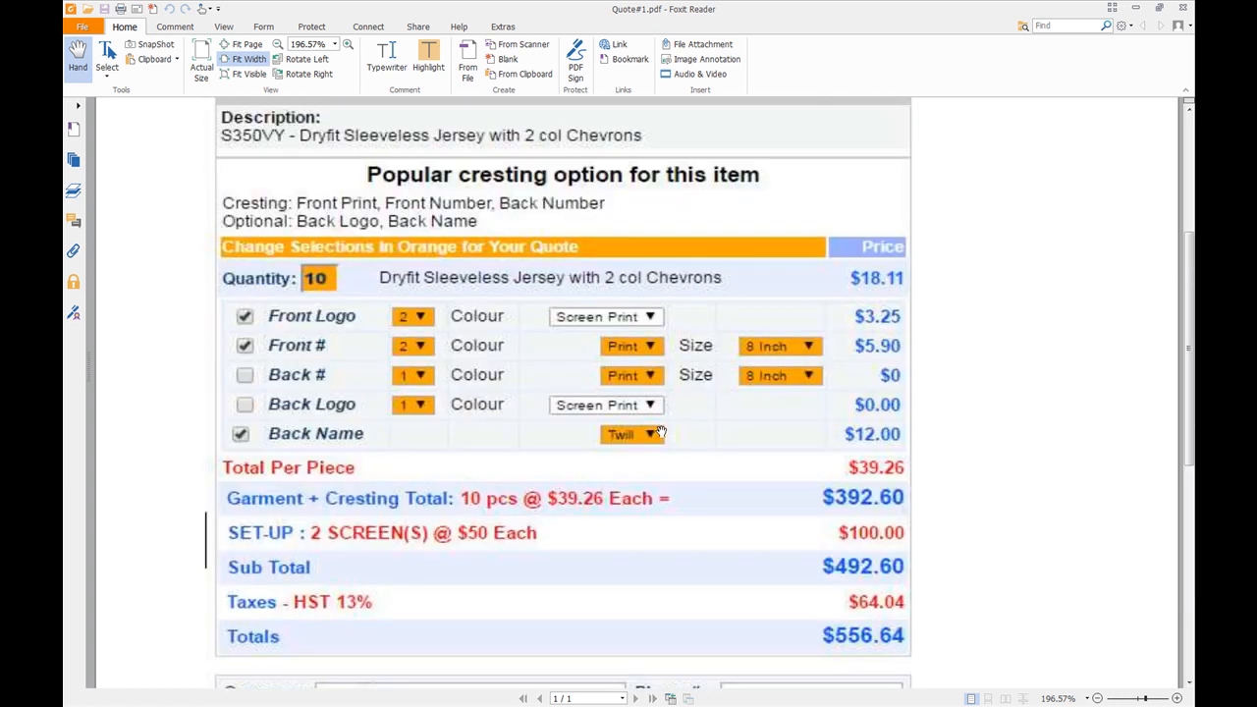
pyautogui.scroll(3)
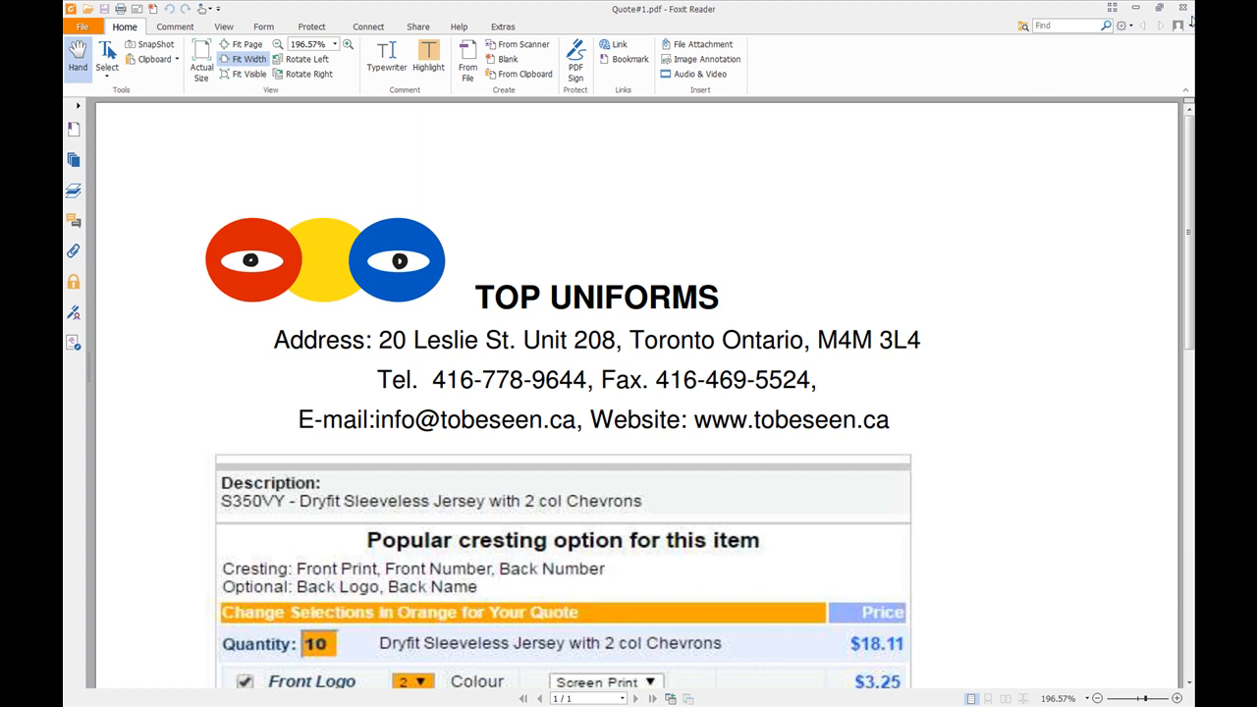
pyautogui.moveTo(1187, 12)
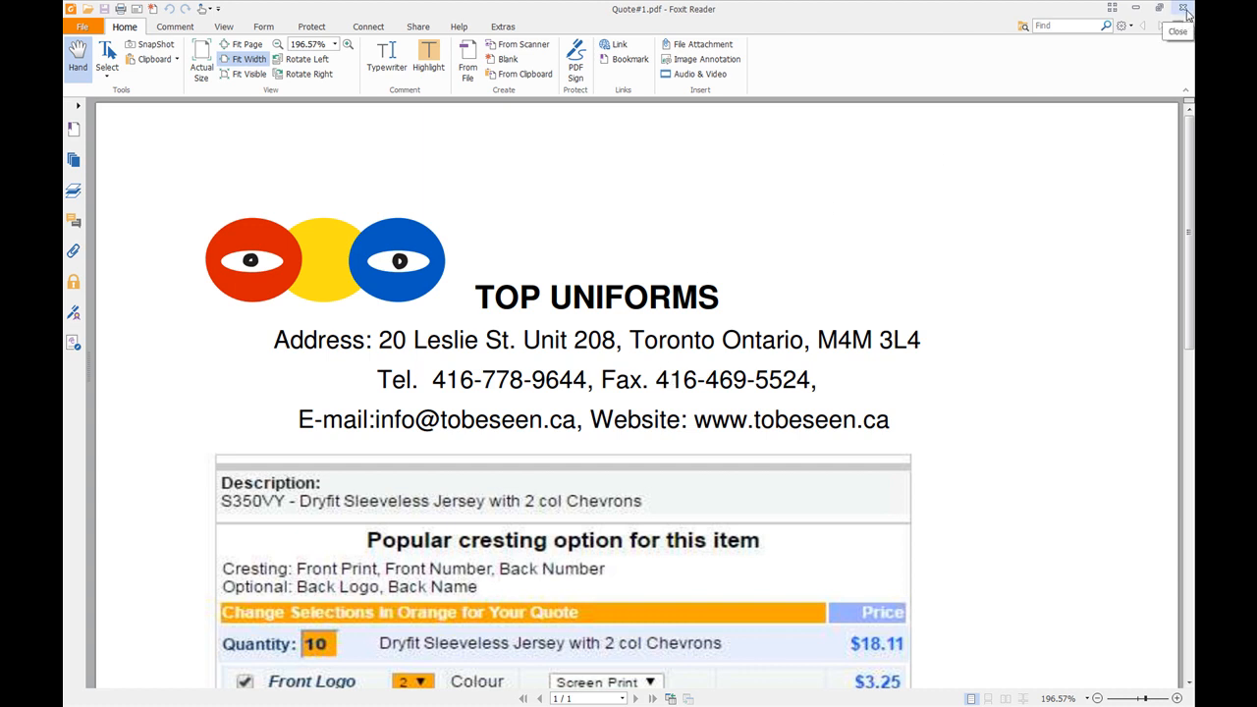
pyautogui.scroll(-3)
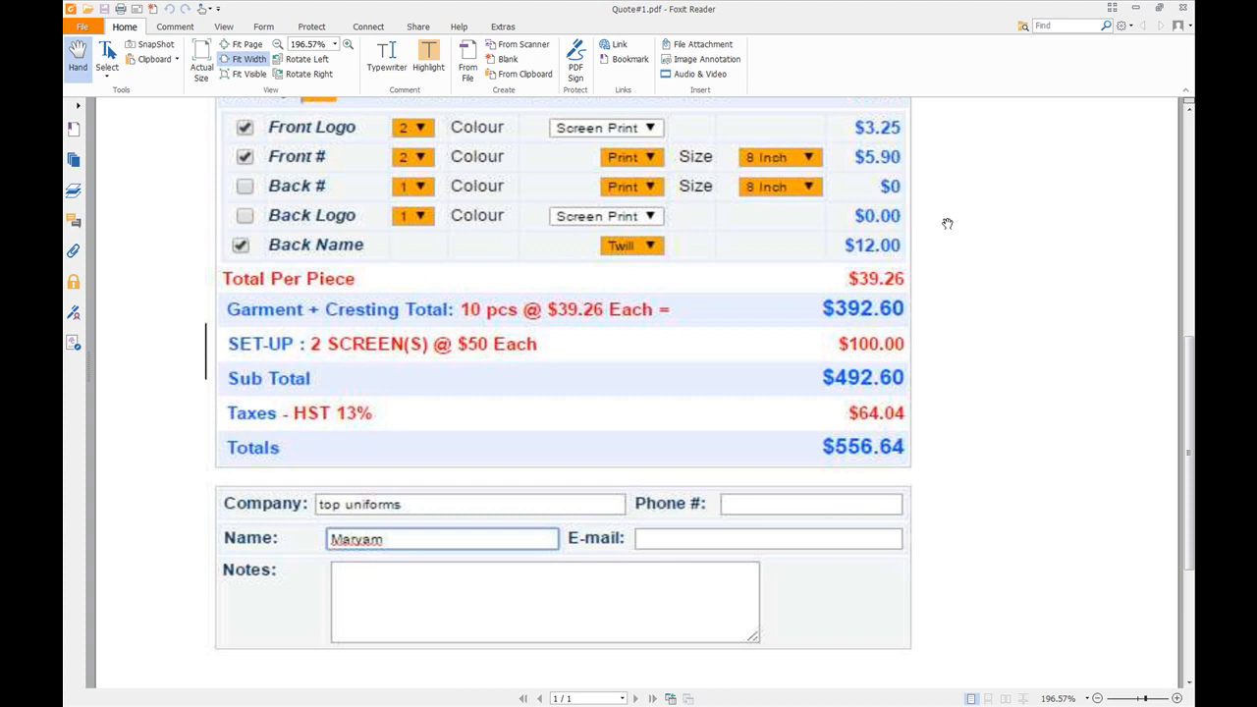
pyautogui.scroll(3)
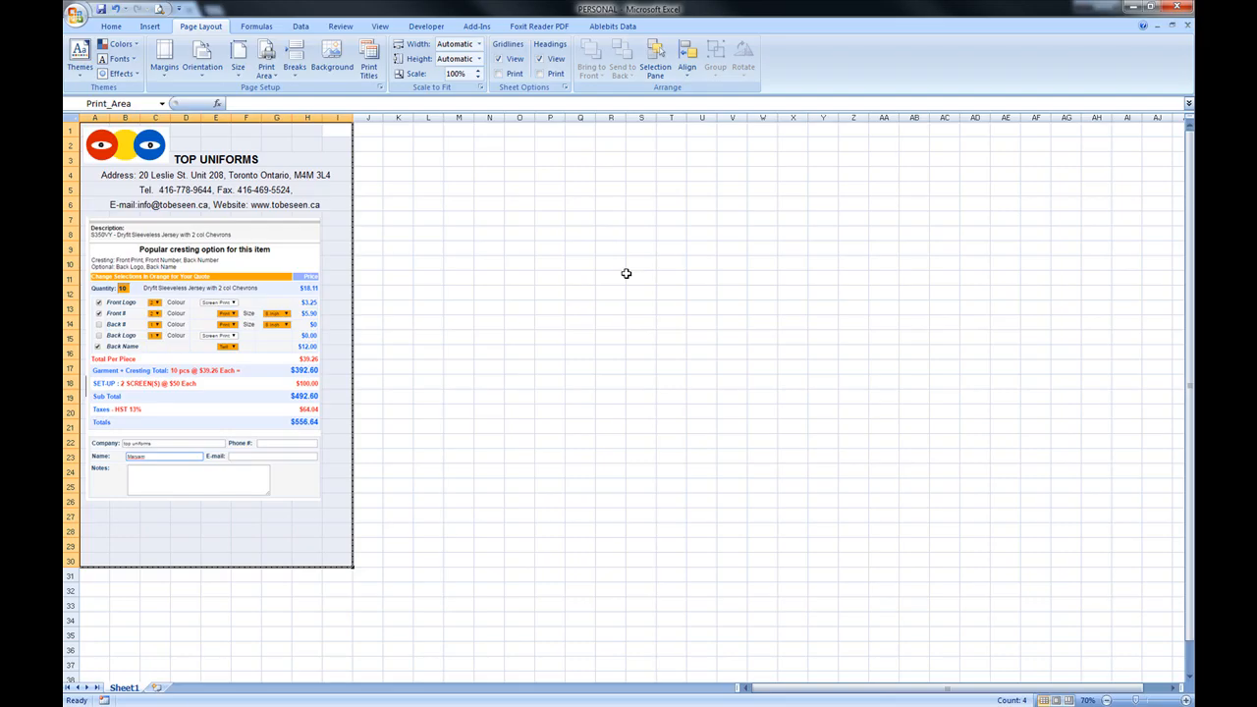
pyautogui.click(398, 293)
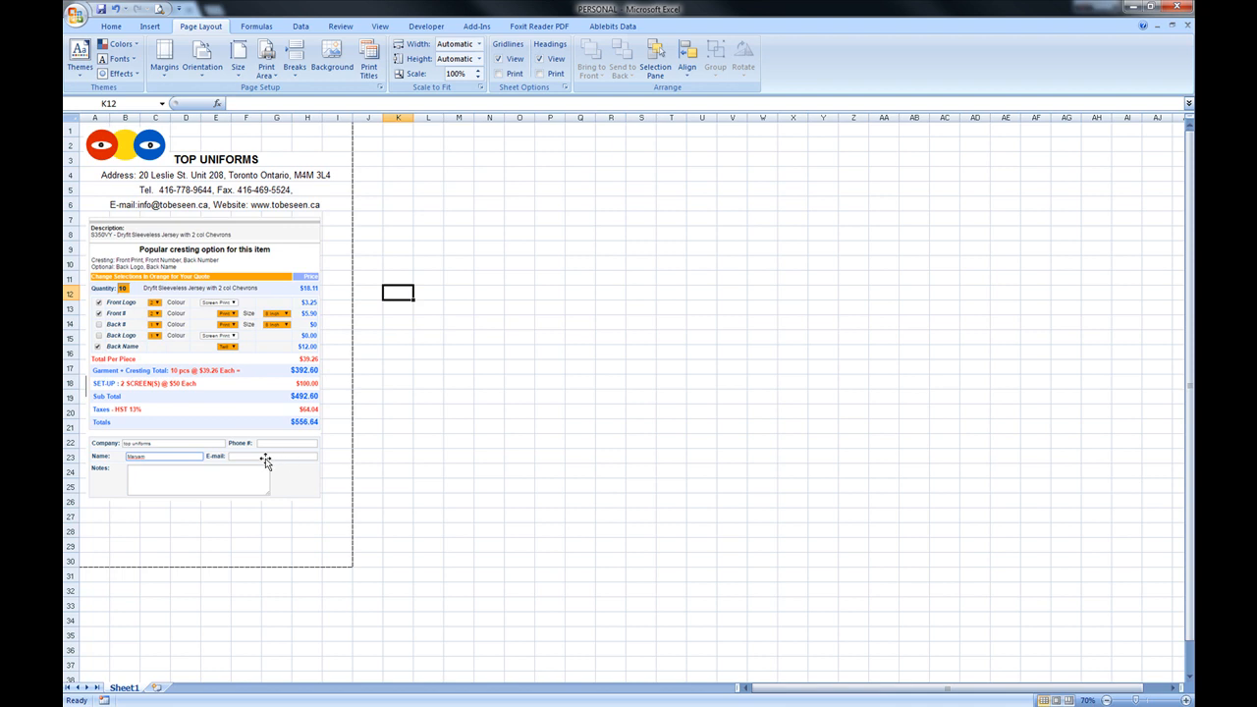
pyautogui.moveTo(269, 451)
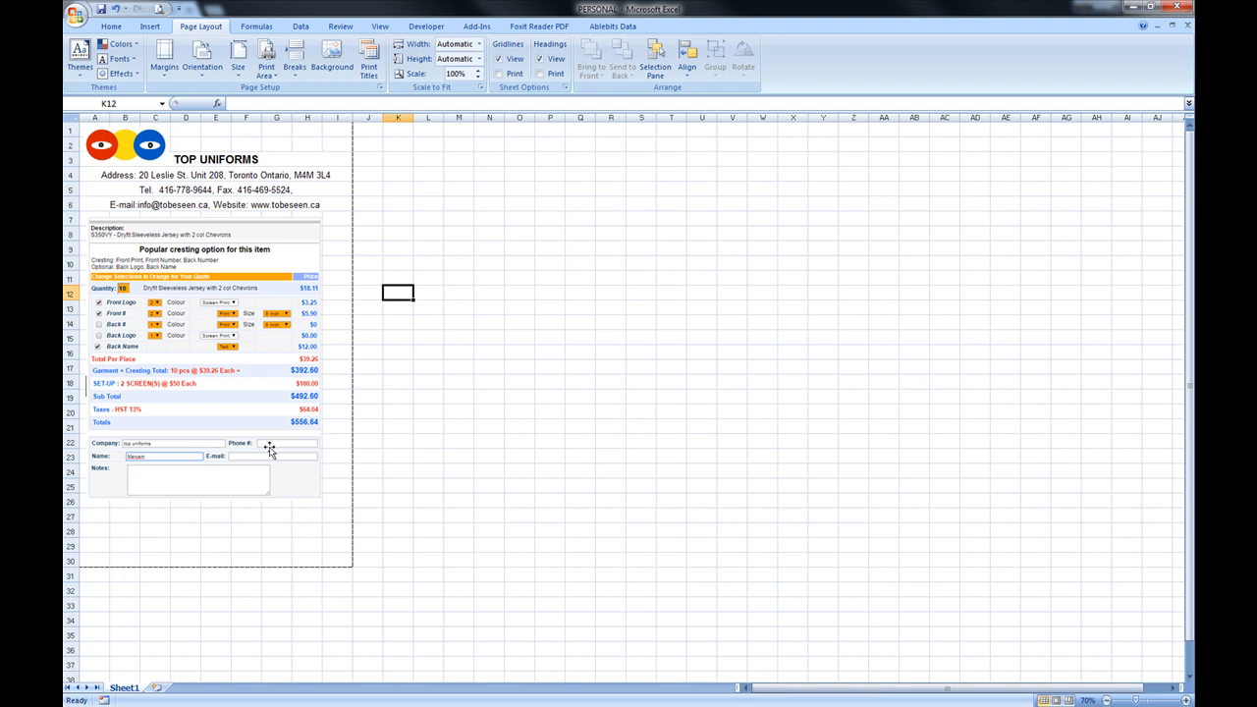